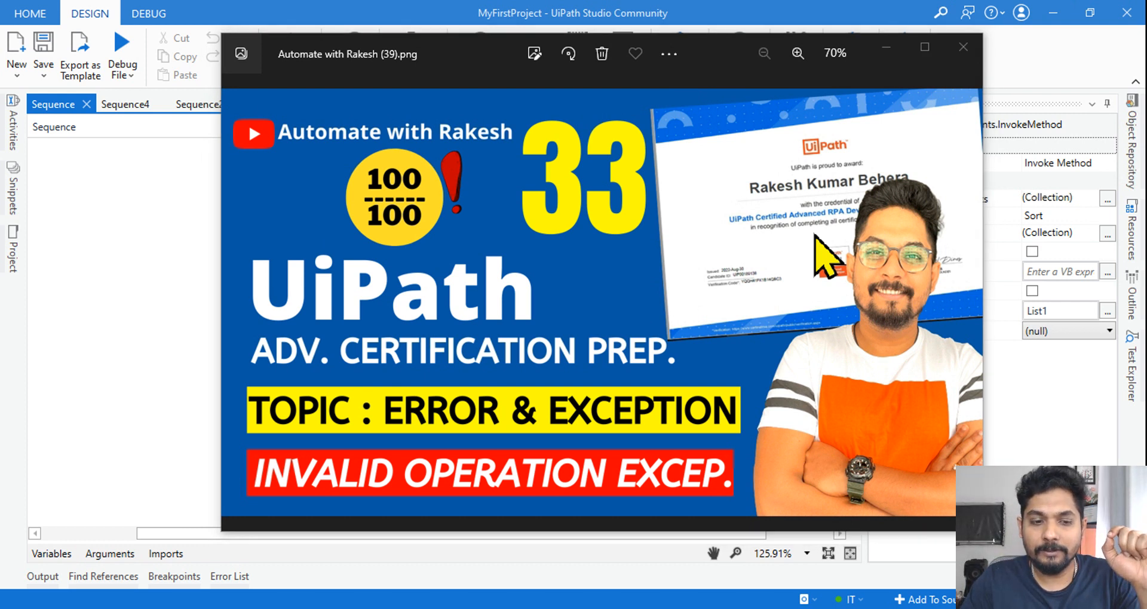
mouse_move(643, 512)
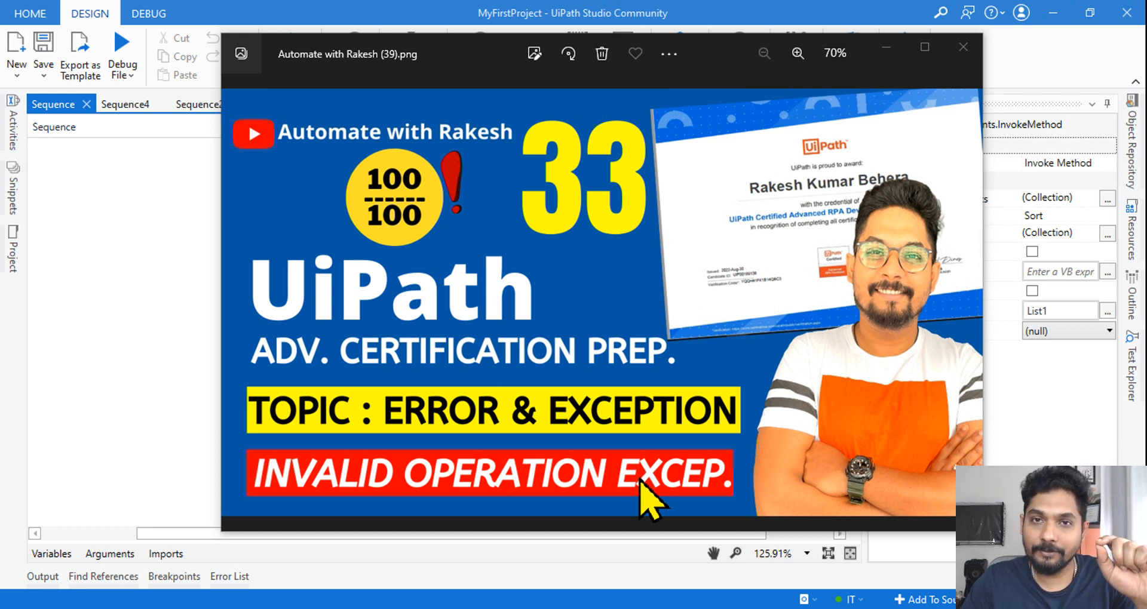
mouse_move(658, 391)
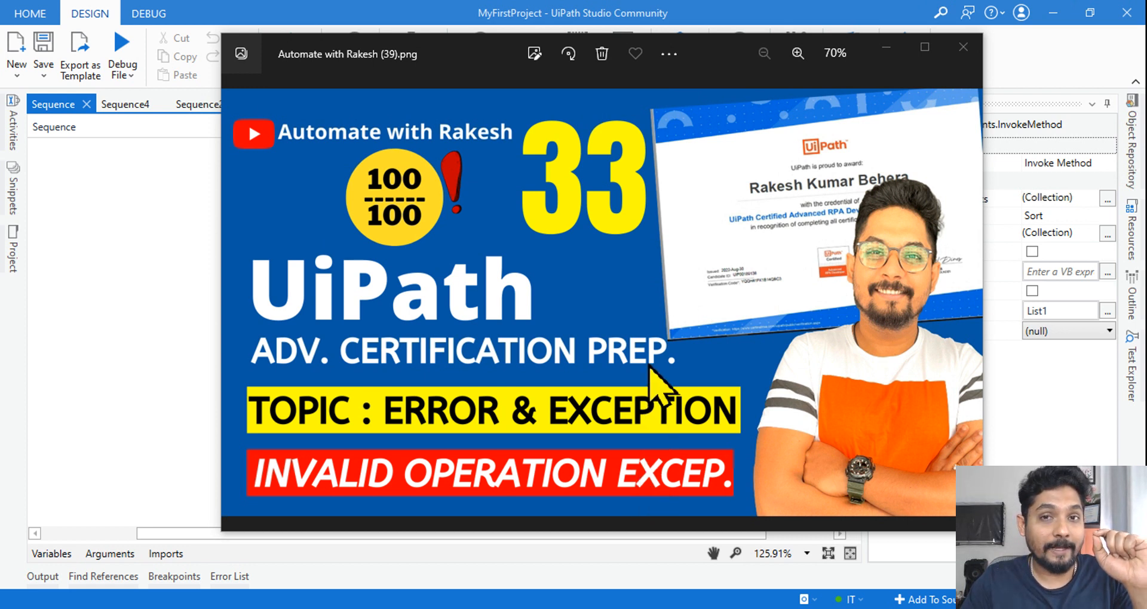
mouse_move(615, 498)
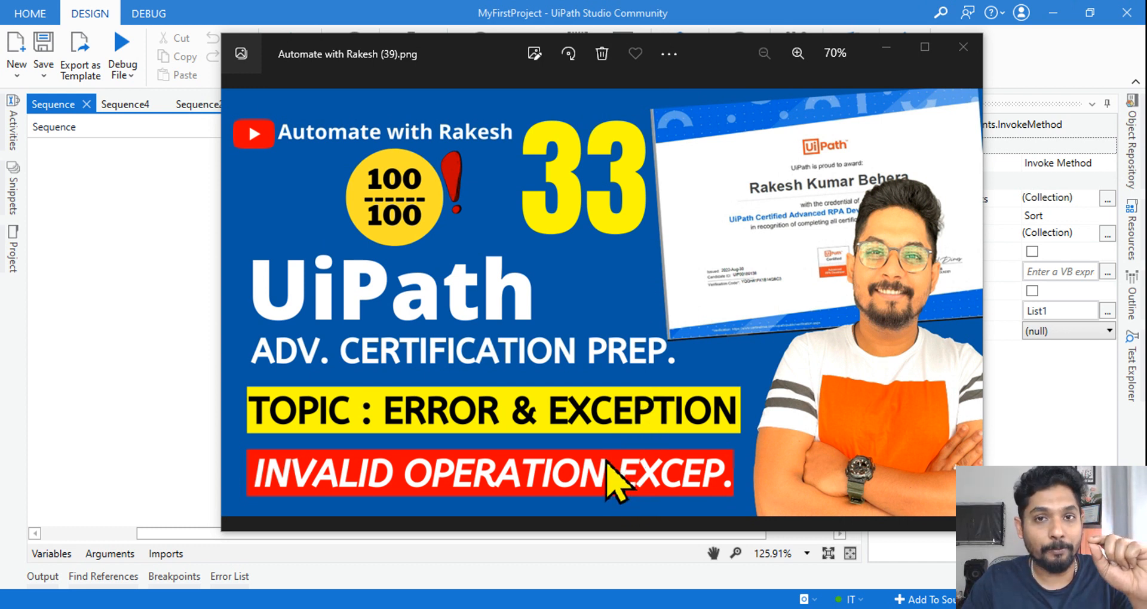
Step: Close the Photos title image and list the Invoke Method's variables Array1, Array2 (String[]) and List1
click(963, 47)
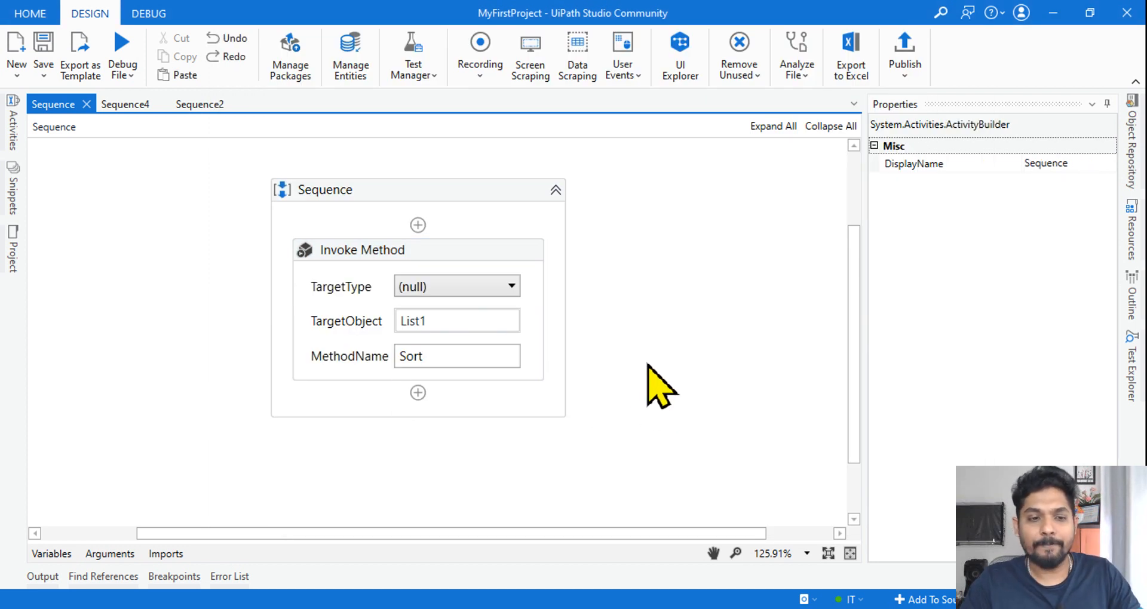
click(362, 251)
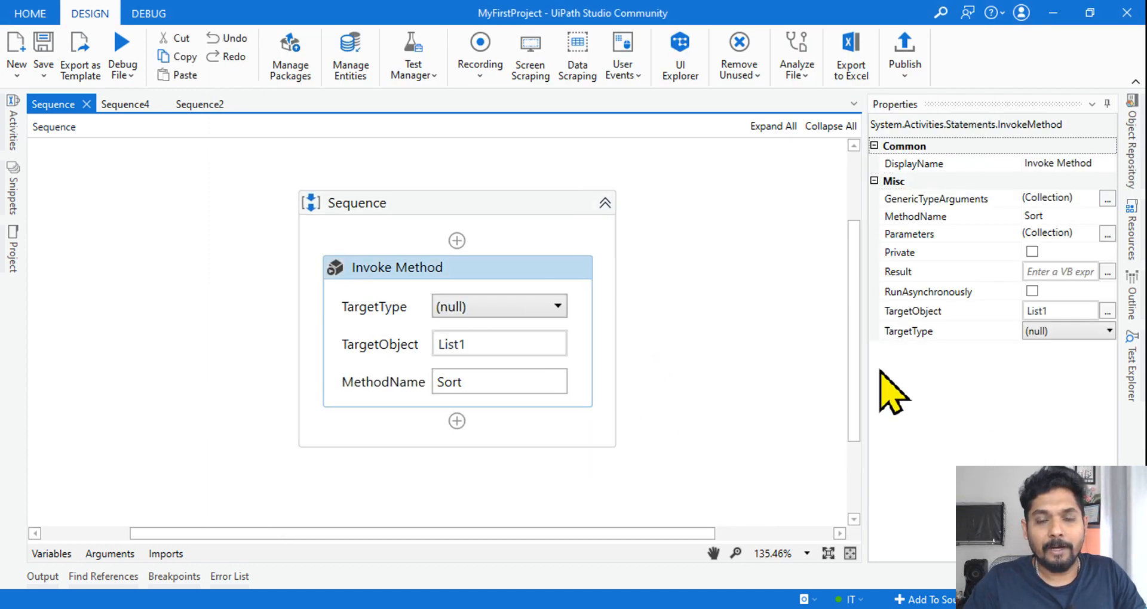
mouse_move(758, 366)
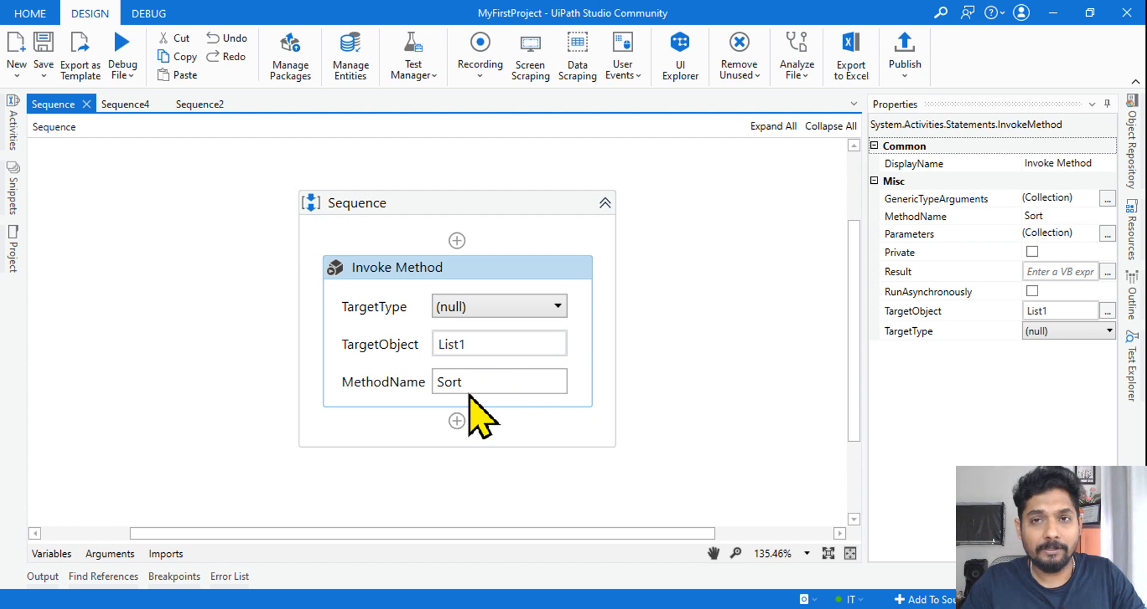
mouse_move(700, 386)
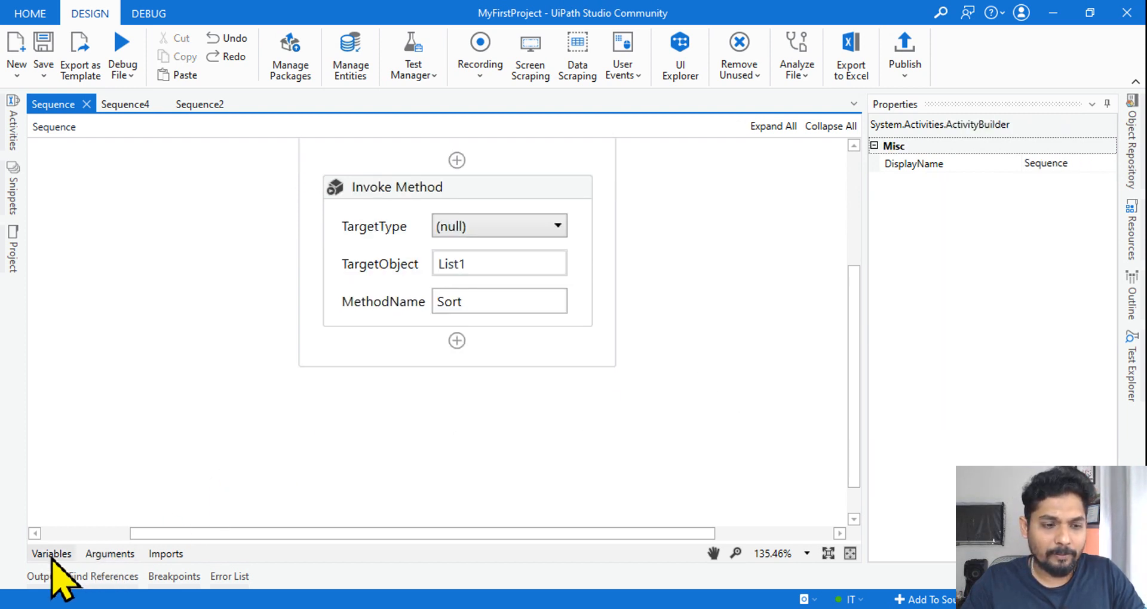
click(52, 554)
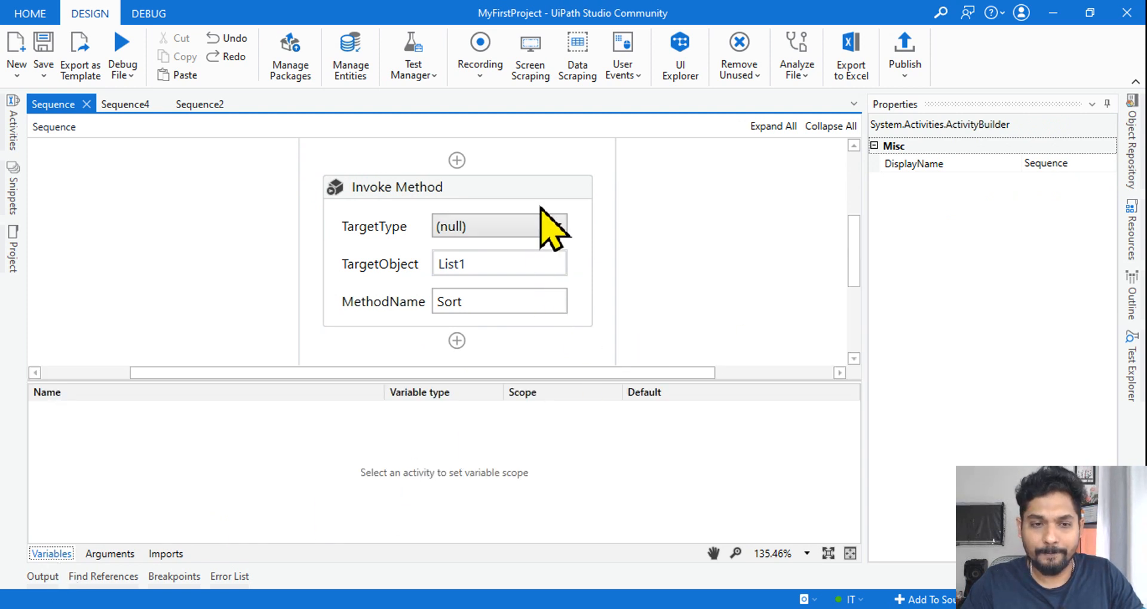
click(457, 186)
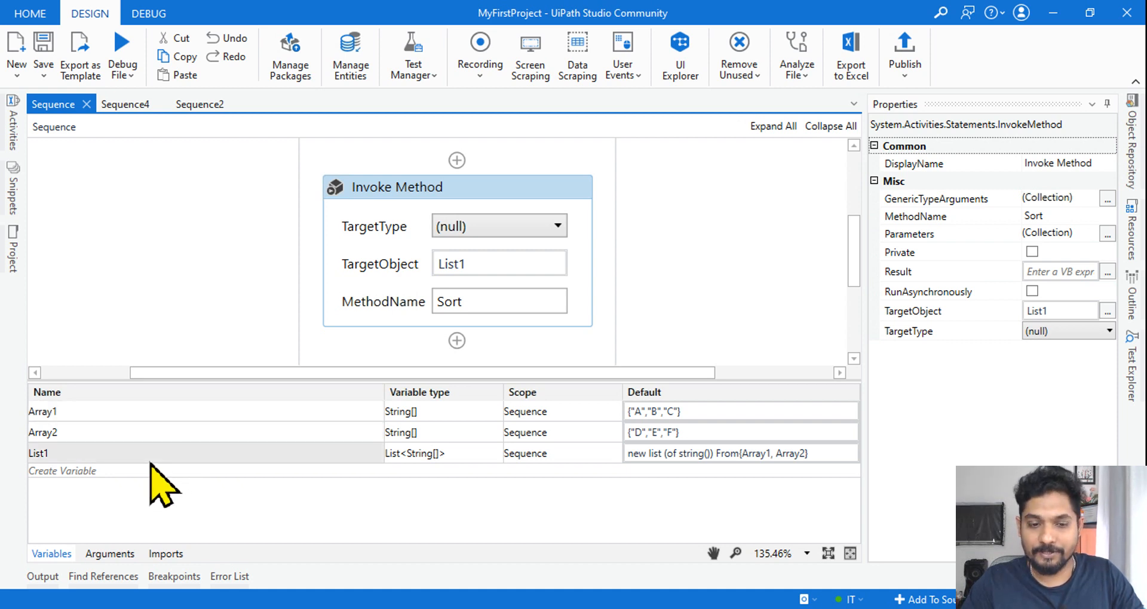
mouse_move(266, 497)
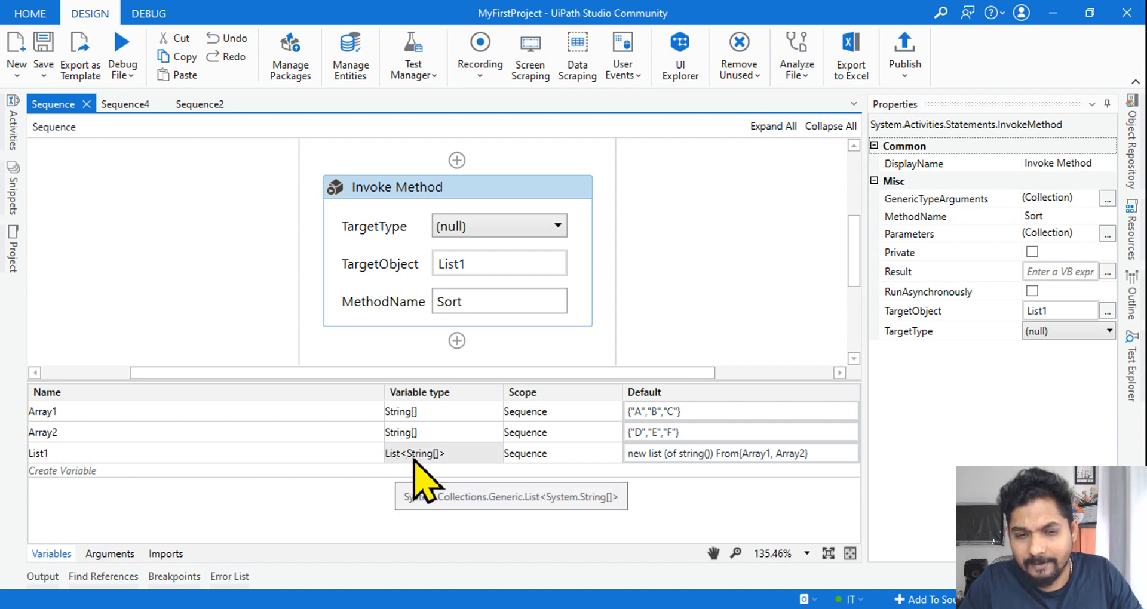
mouse_move(432, 490)
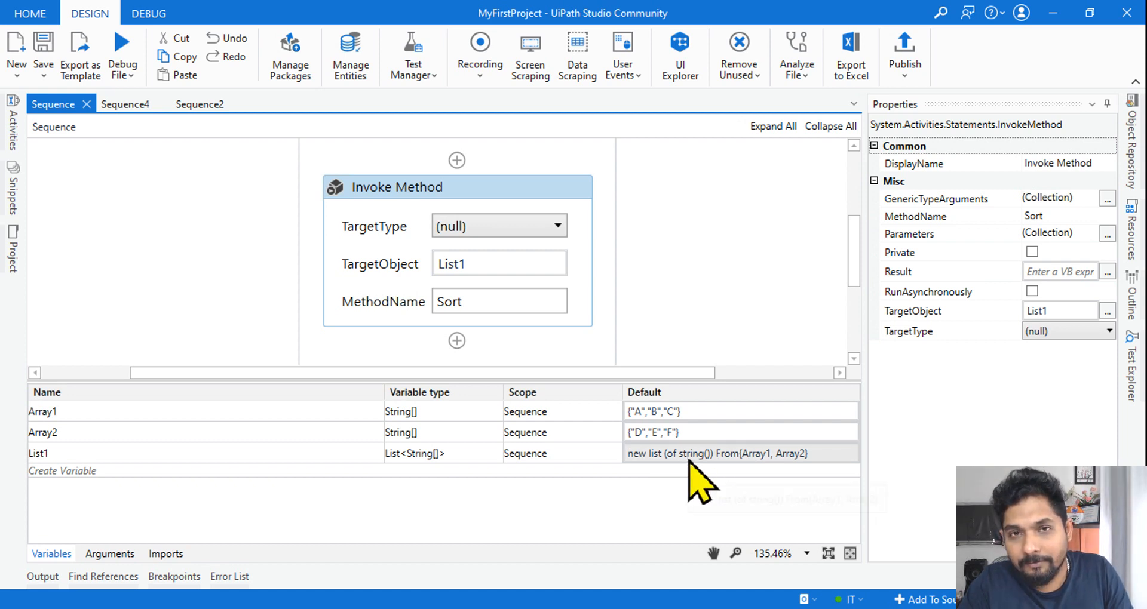
mouse_move(725, 480)
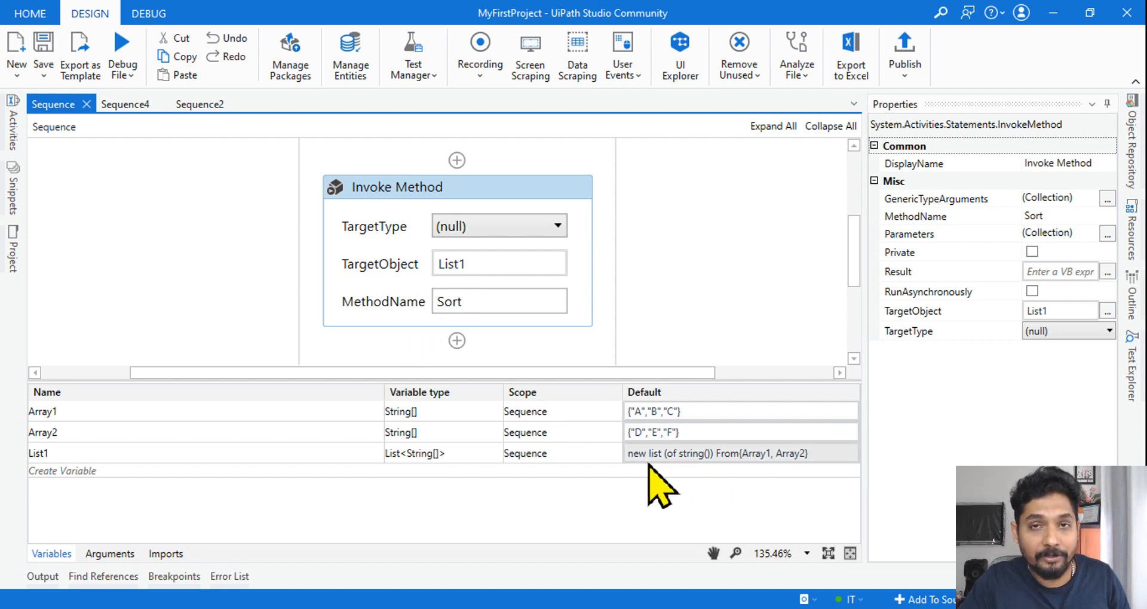
mouse_move(727, 501)
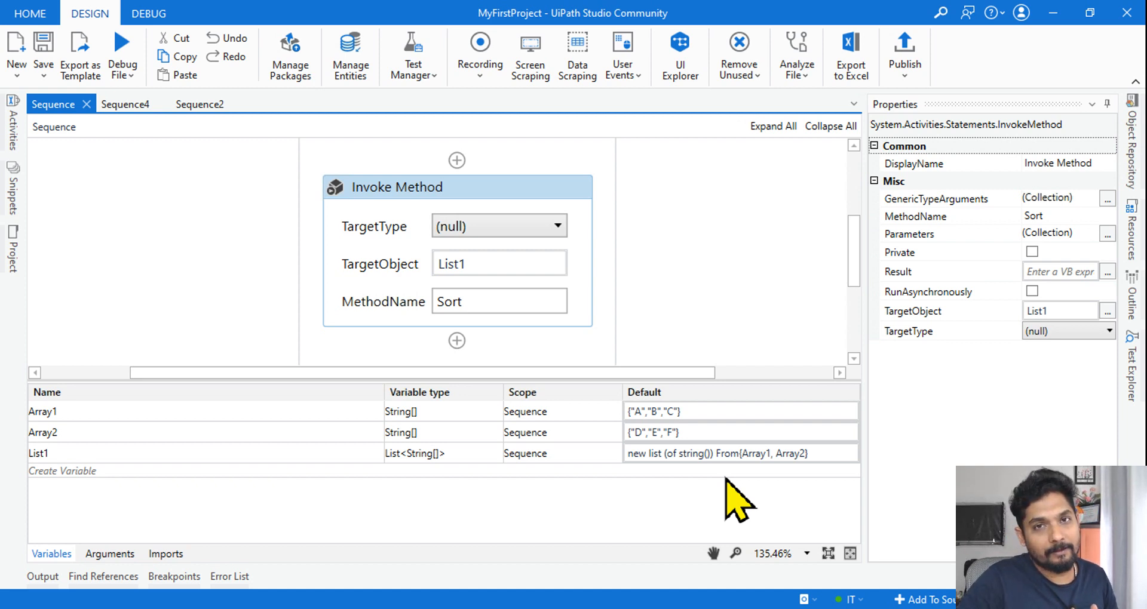
mouse_move(305, 329)
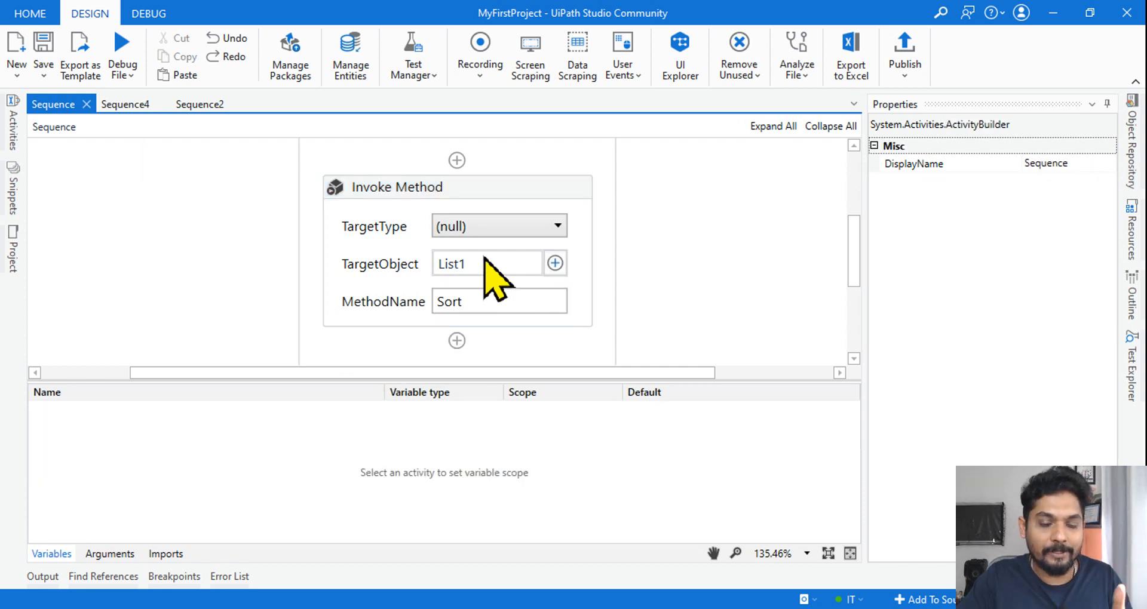
mouse_move(569, 242)
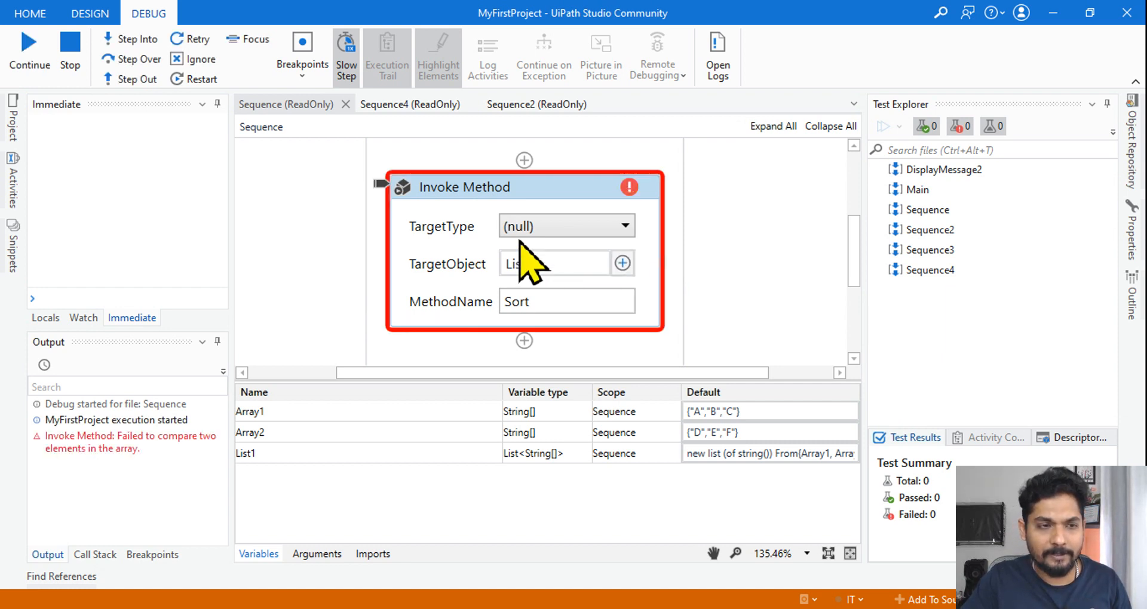
Step: Continue the debug run past the faulted Invoke Method and Sequence until the runtime error dialog appears
click(28, 42)
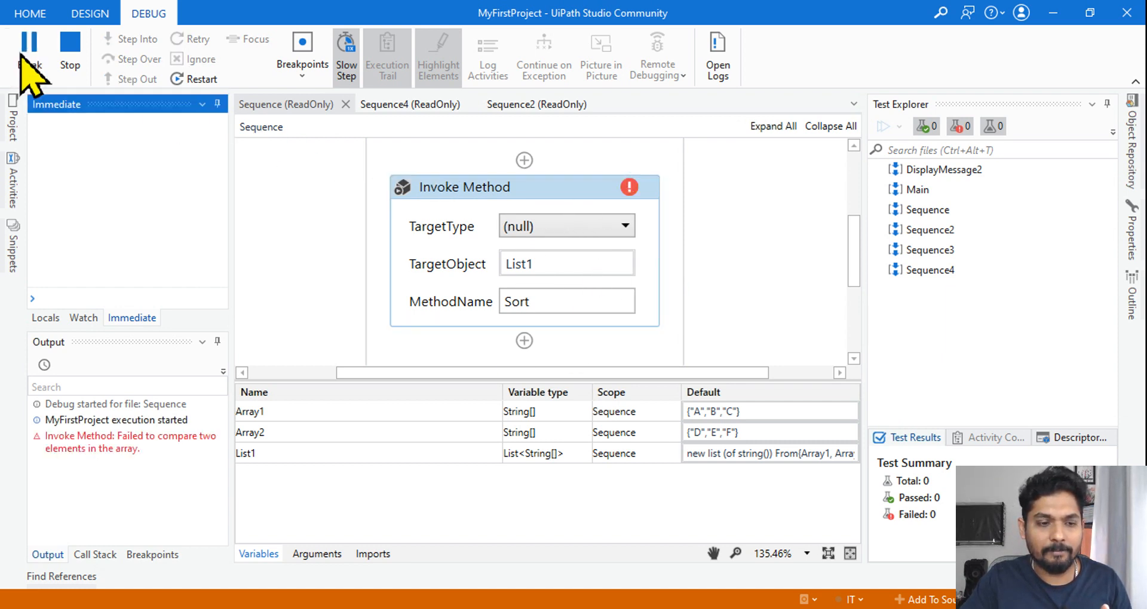
click(28, 40)
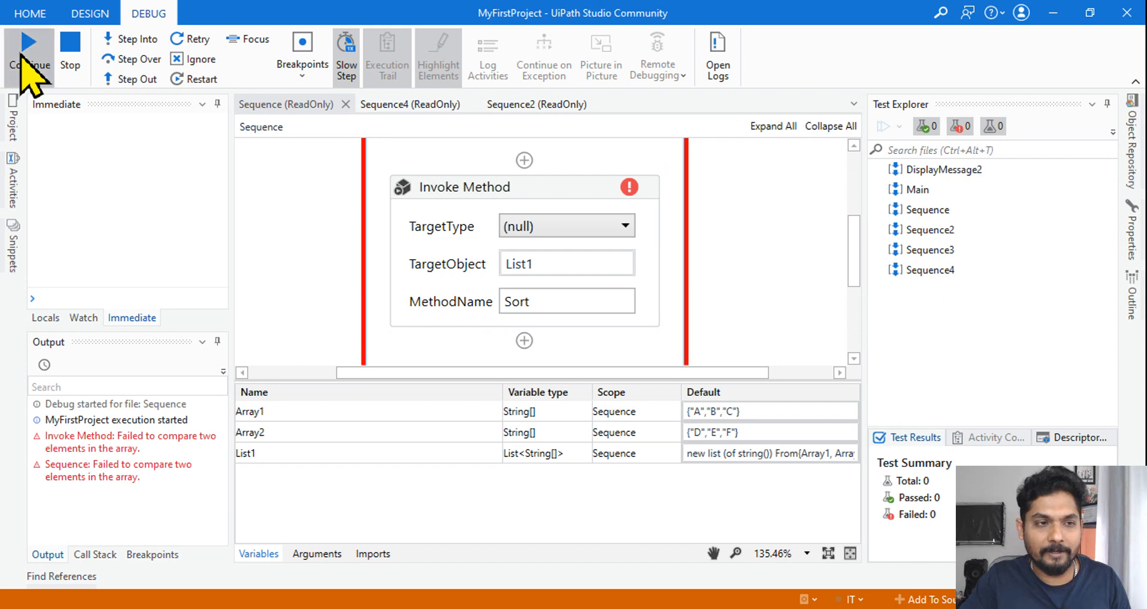
click(30, 43)
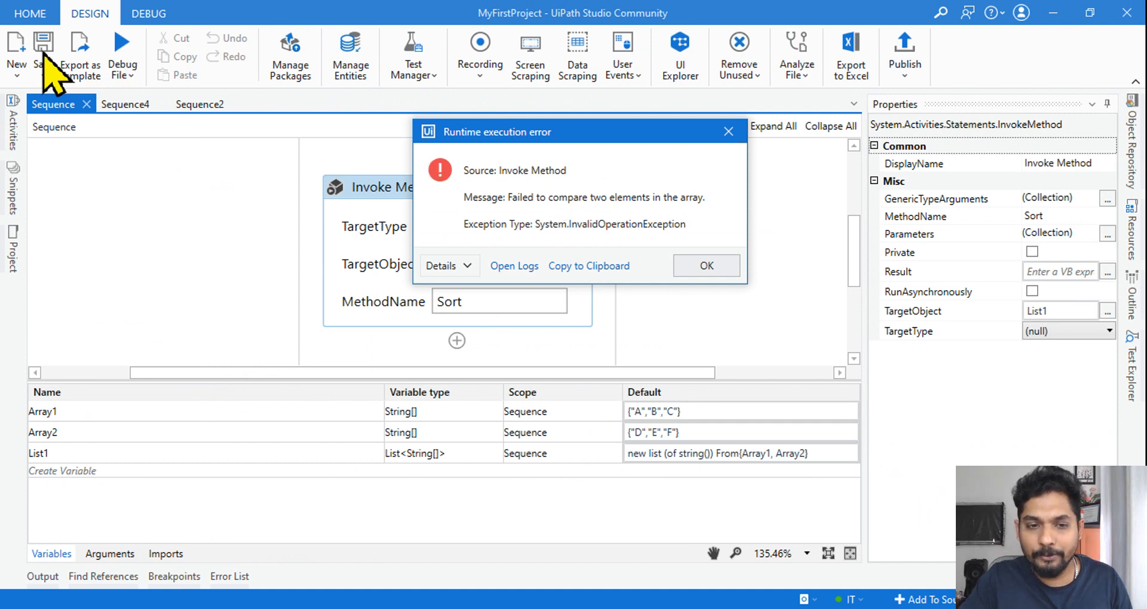
mouse_move(571, 205)
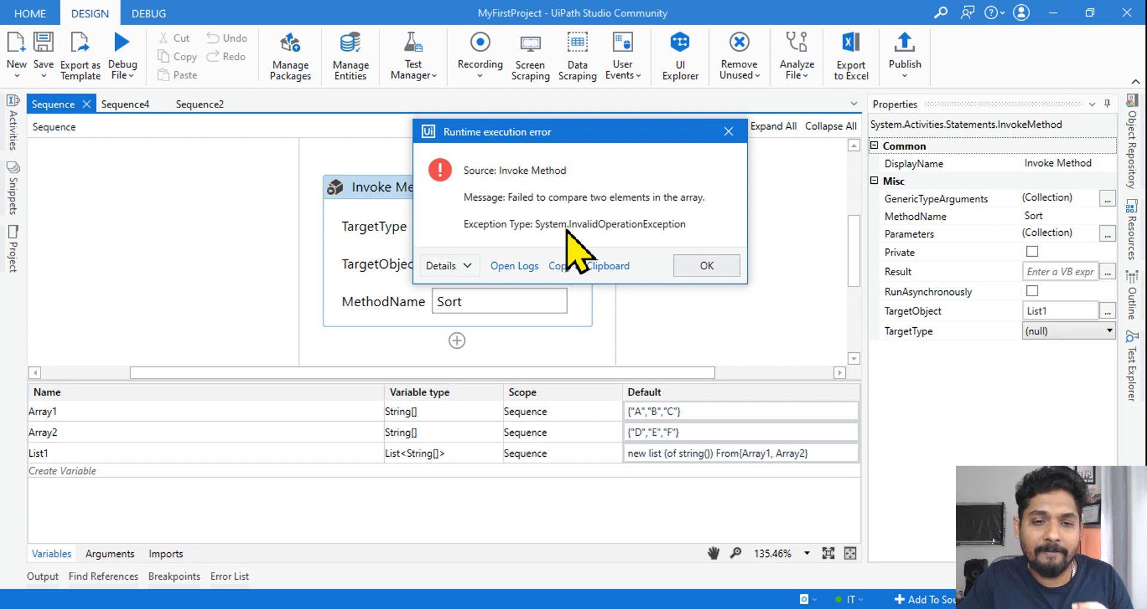
mouse_move(674, 261)
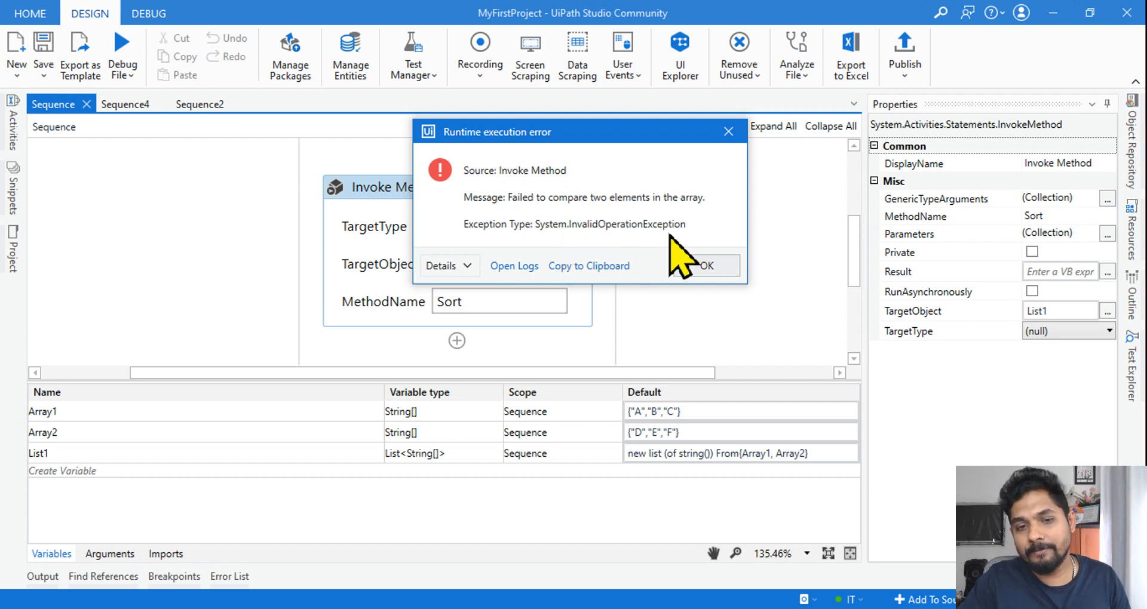
mouse_move(660, 252)
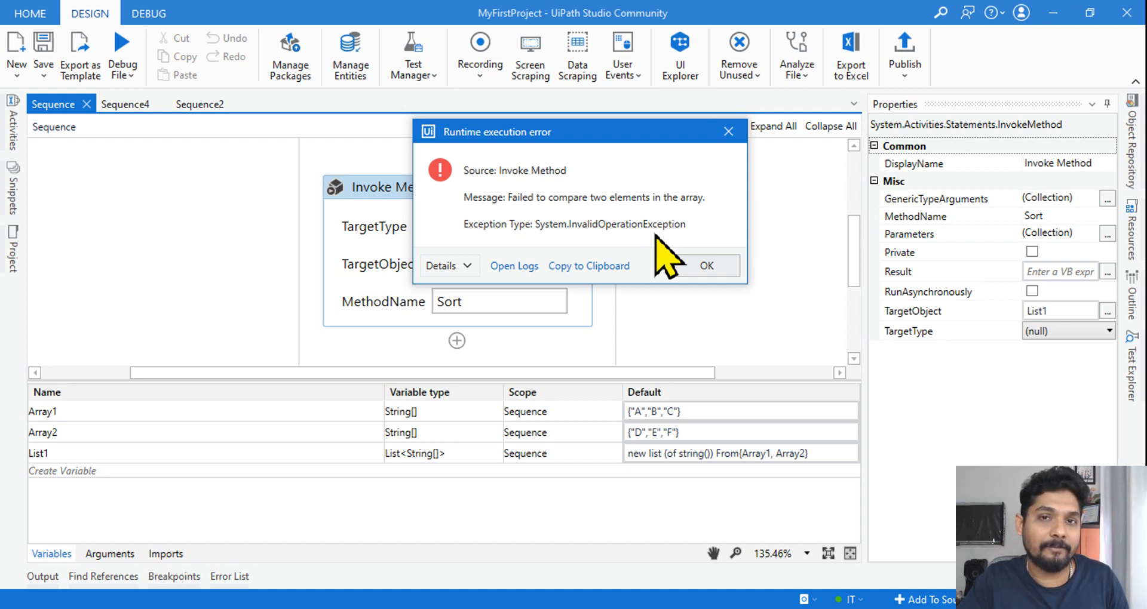
mouse_move(533, 315)
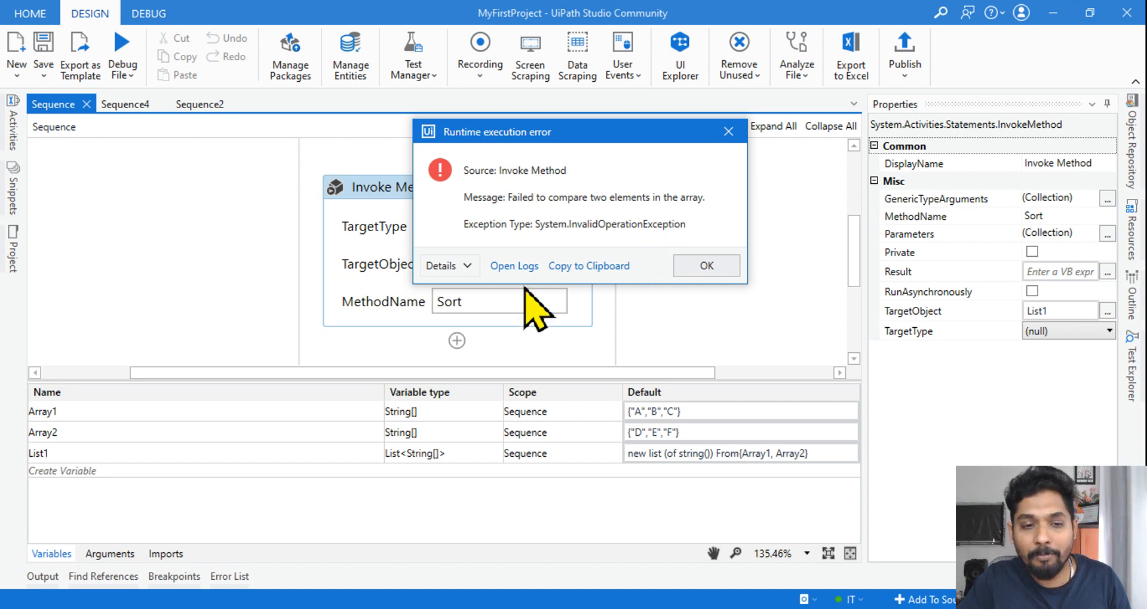
mouse_move(587, 154)
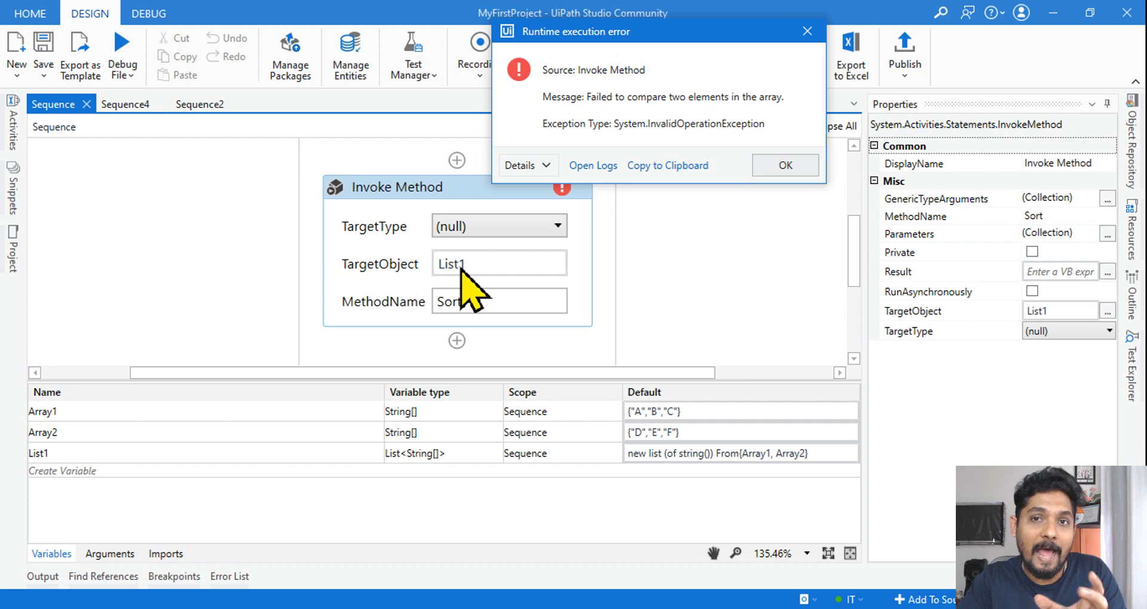
mouse_move(494, 296)
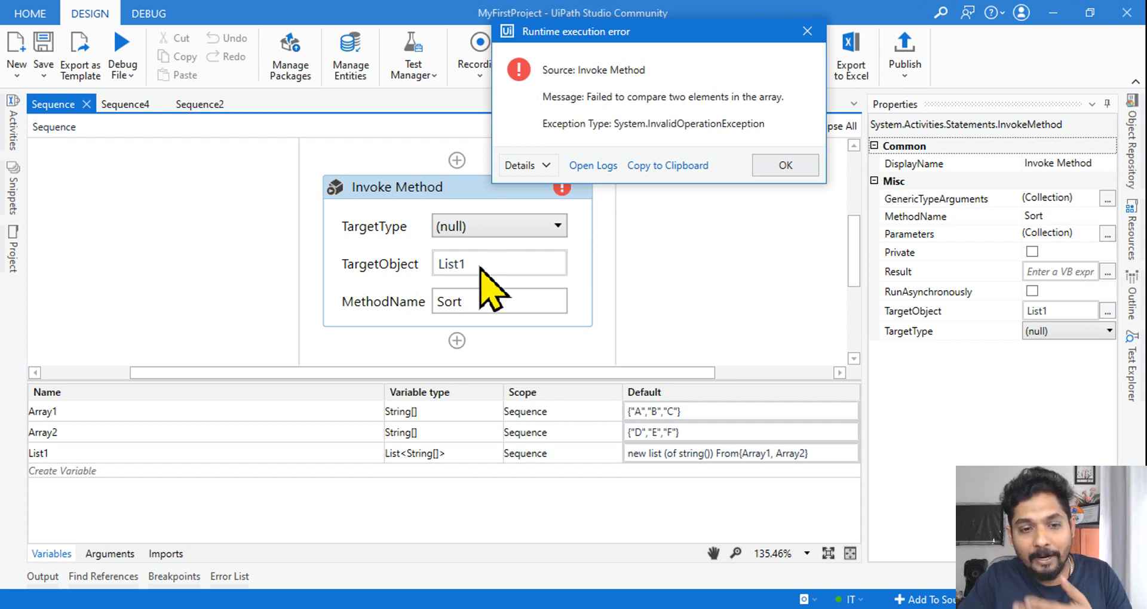
mouse_move(640, 168)
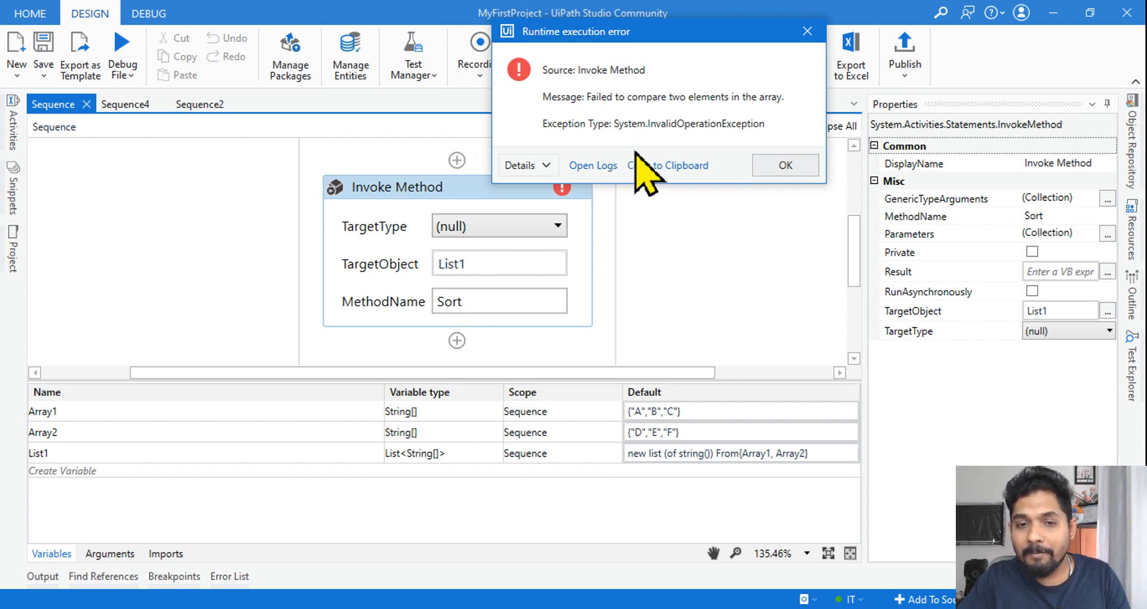
mouse_move(757, 156)
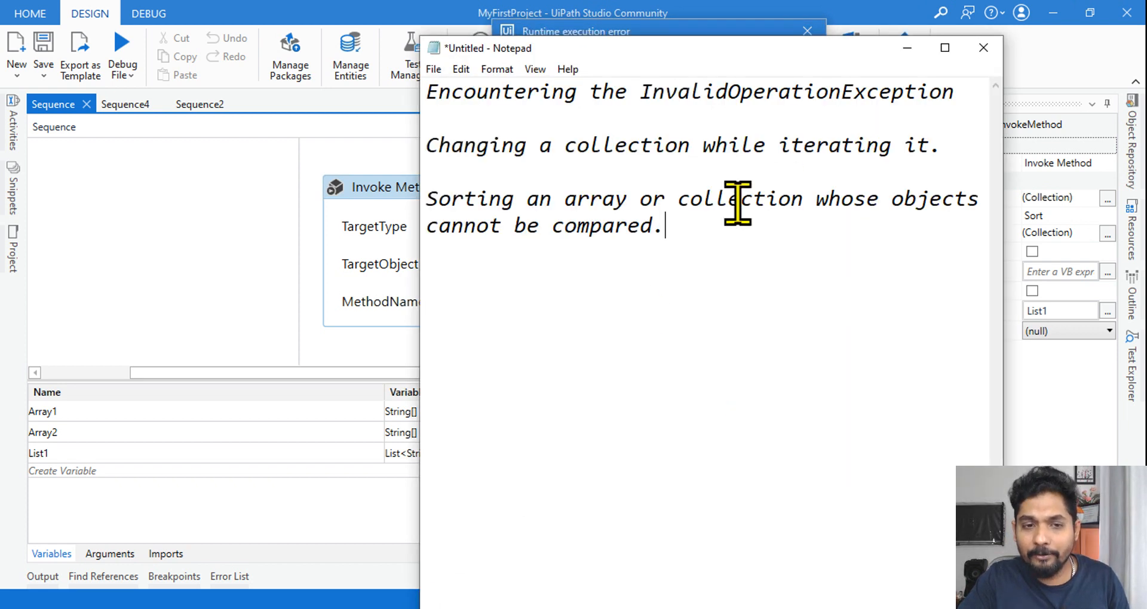
Step: Highlight the Notepad notes on InvalidOperationException causes, ending on sorting objects that cannot be compared
drag(487, 92, 841, 92)
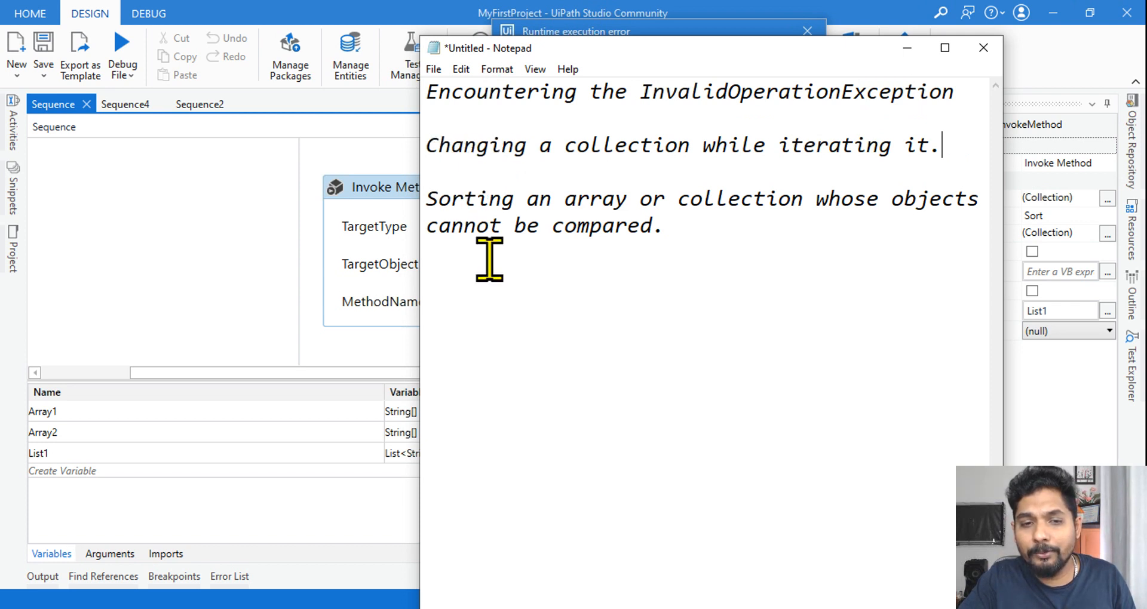
drag(439, 199, 652, 226)
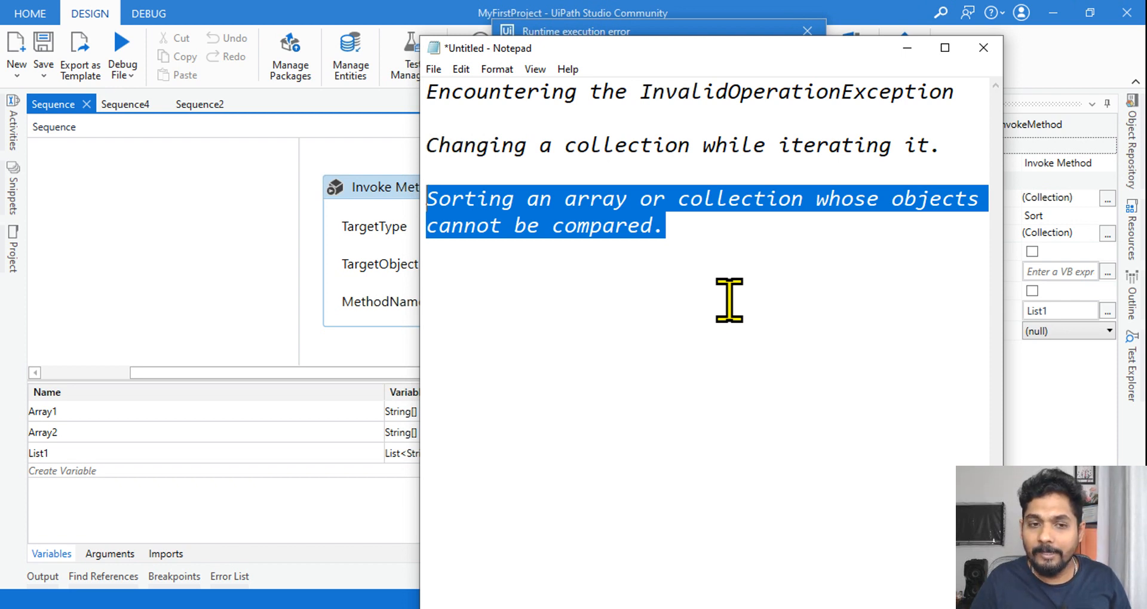
mouse_move(251, 300)
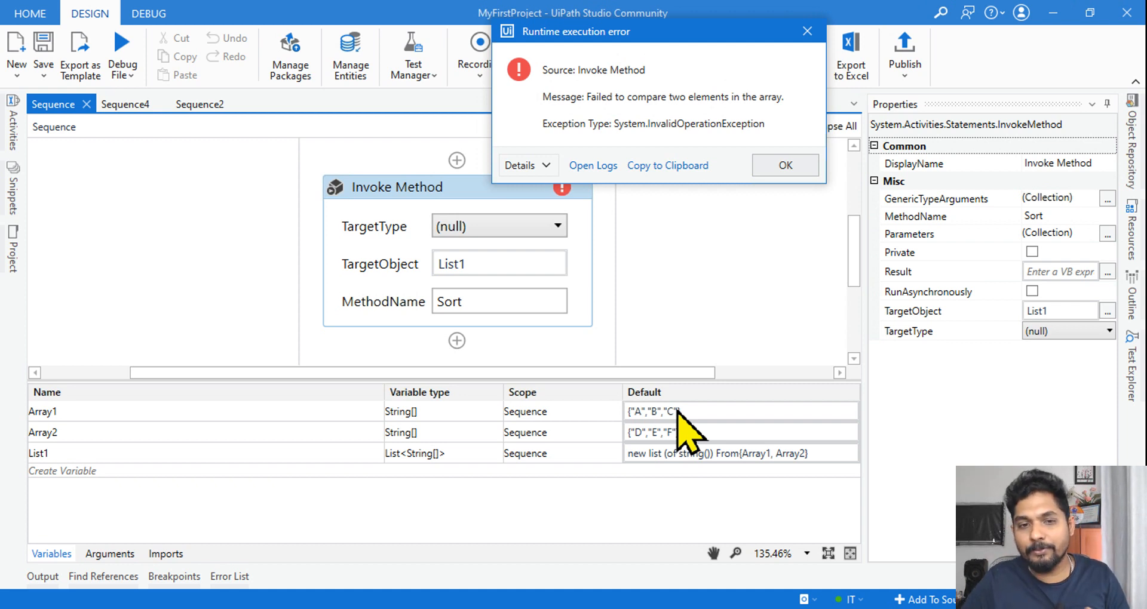
mouse_move(687, 142)
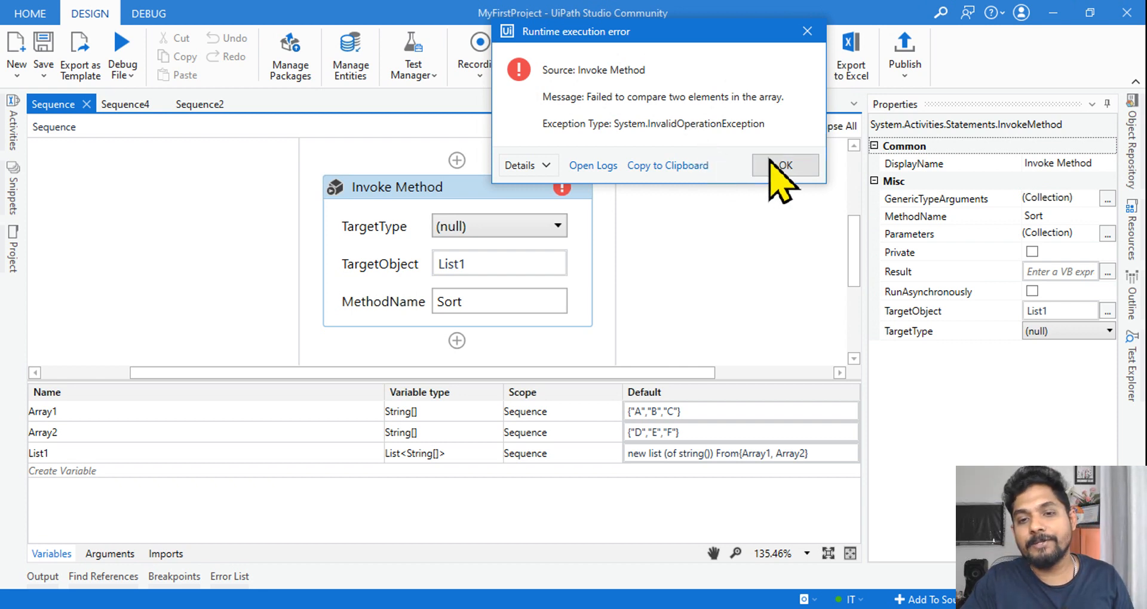
Step: Dismiss the 'failed to compare two elements' runtime error to reveal the Invoke Method workflow
click(785, 165)
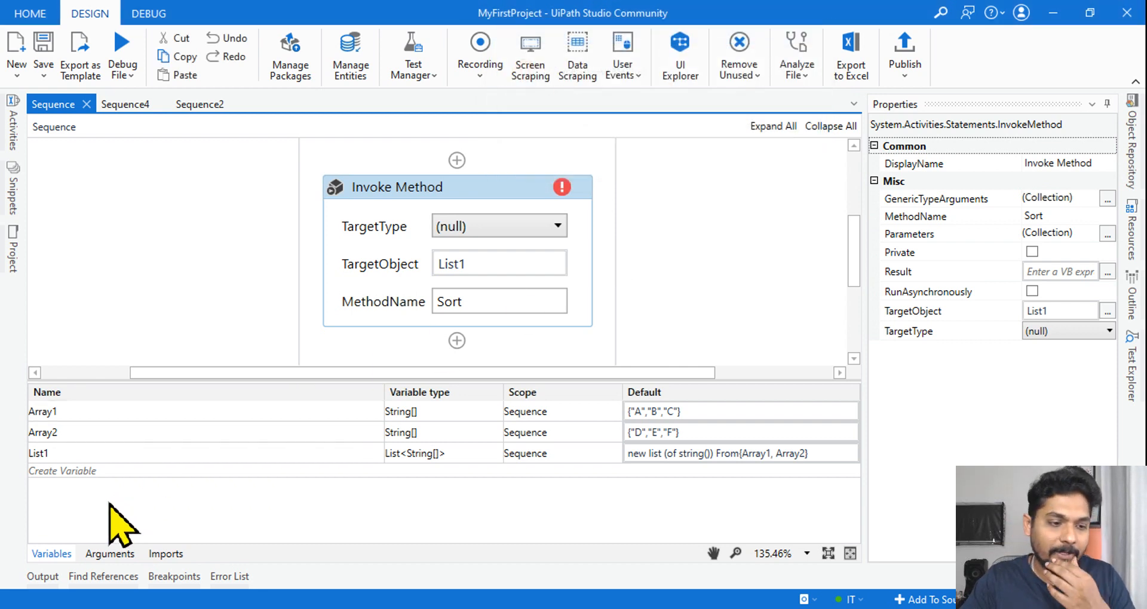
mouse_move(519, 347)
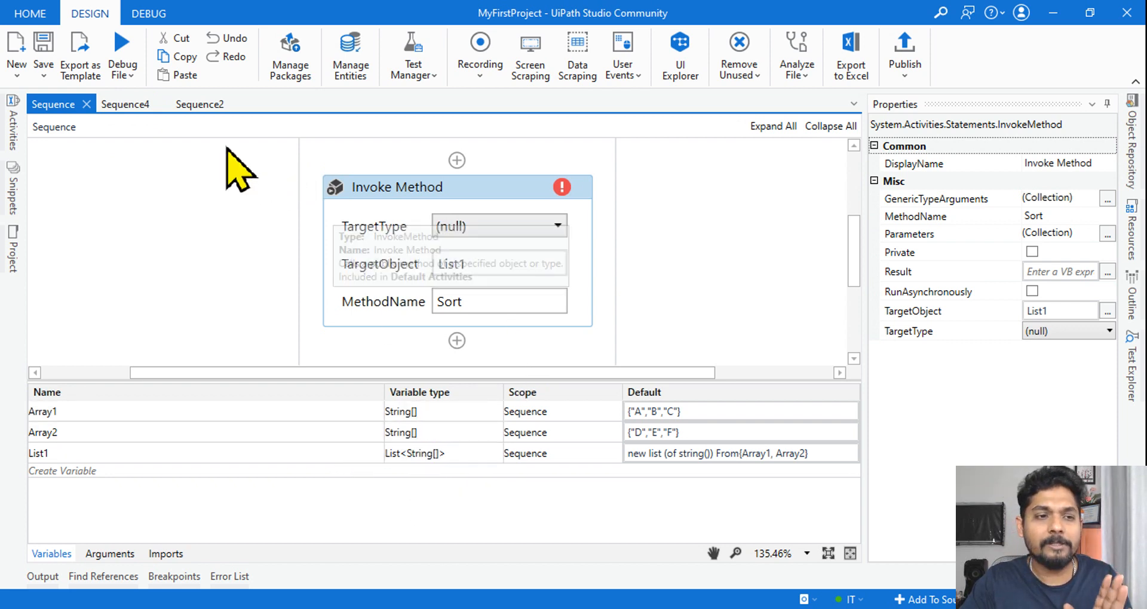
Step: Switch to Sequence4, check List1 defaults to {1,2,3} in Variables, then select the For Each activity
click(124, 104)
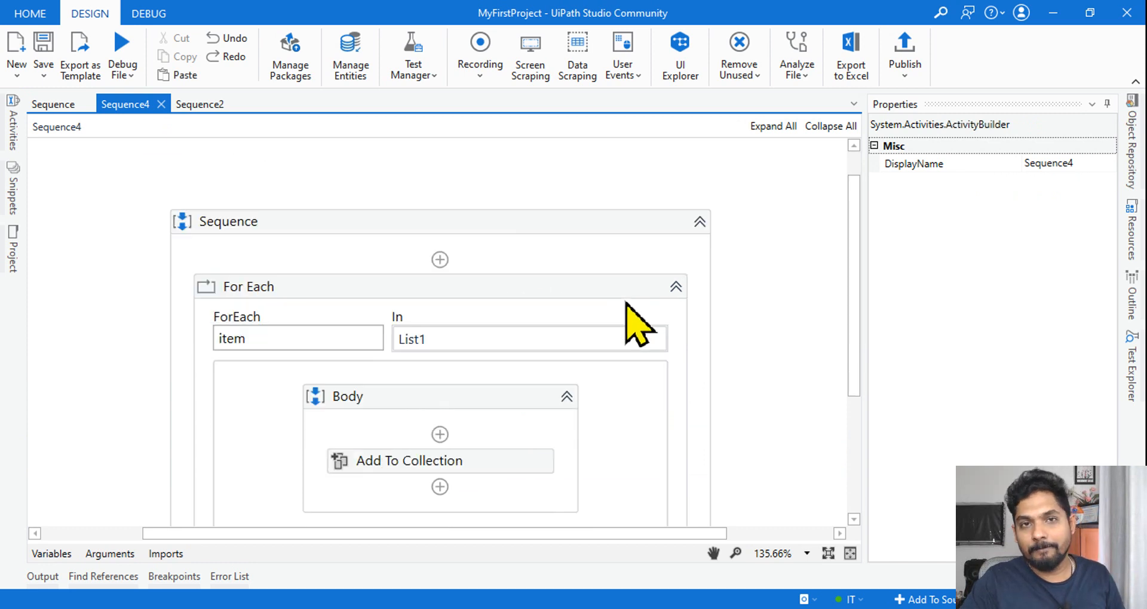
mouse_move(506, 334)
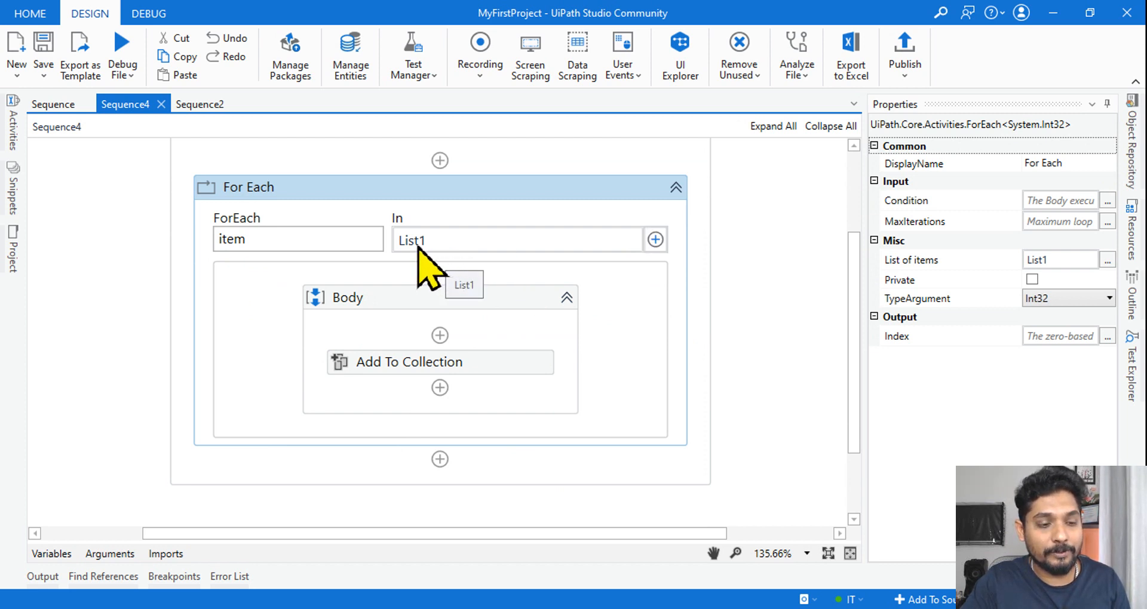
click(51, 555)
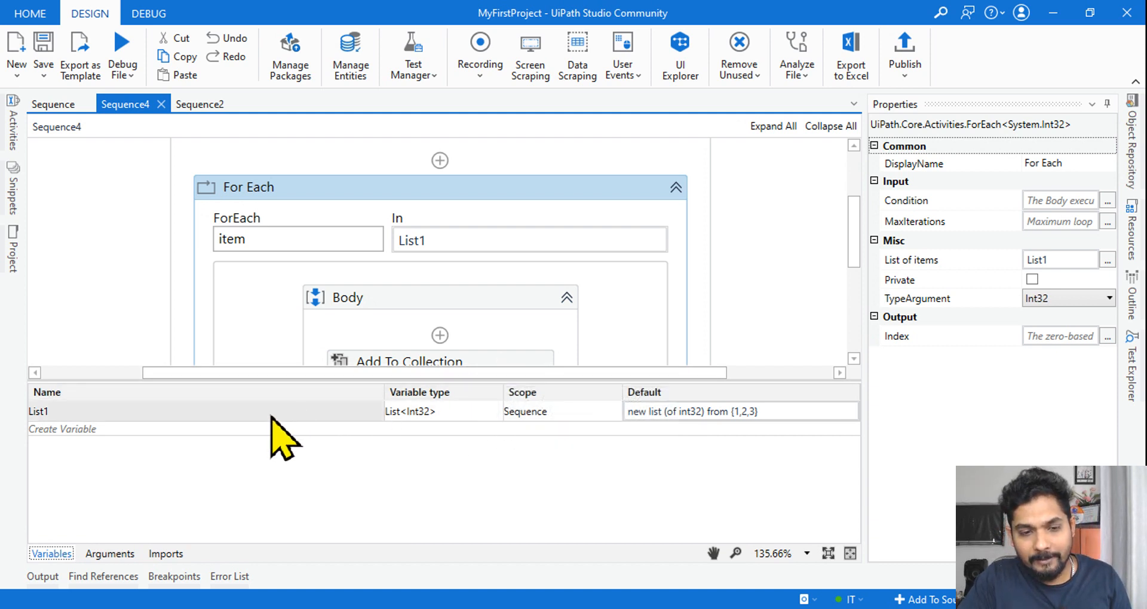
mouse_move(738, 423)
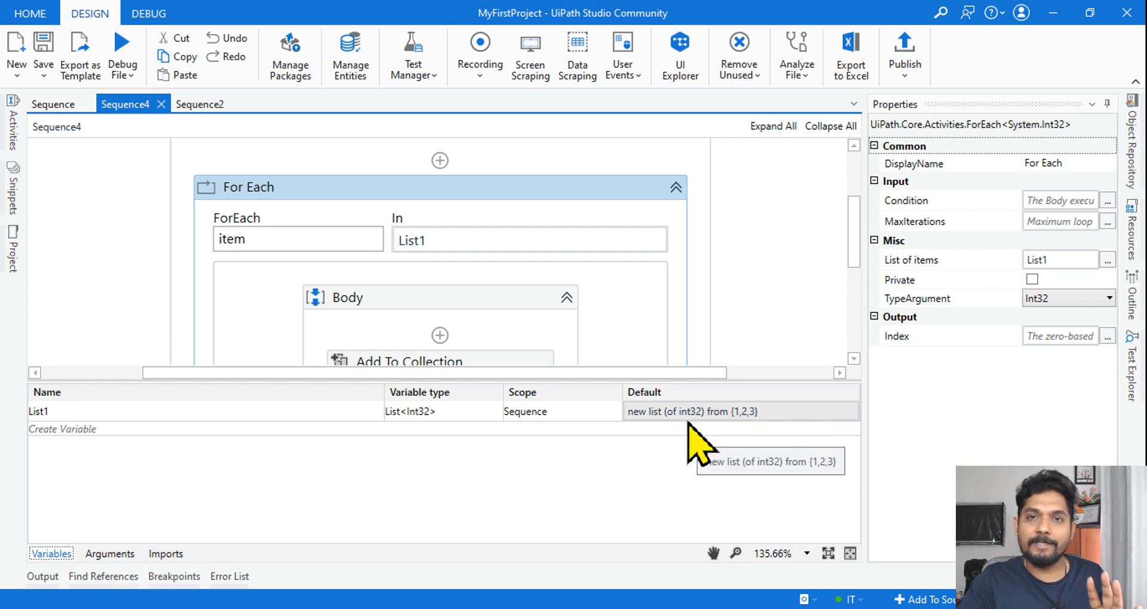
mouse_move(752, 439)
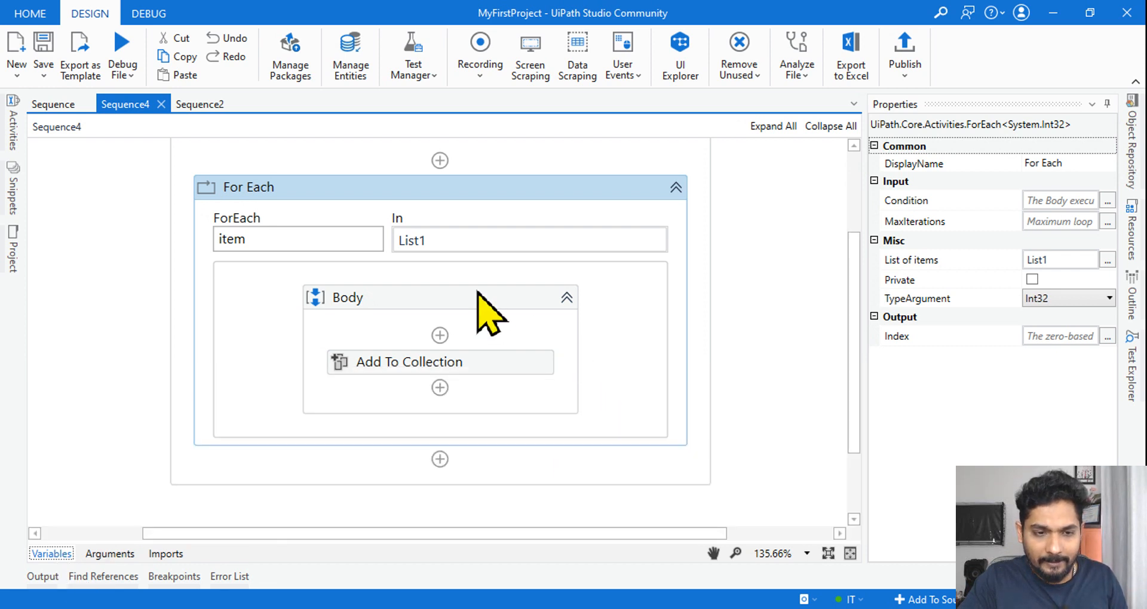
mouse_move(597, 457)
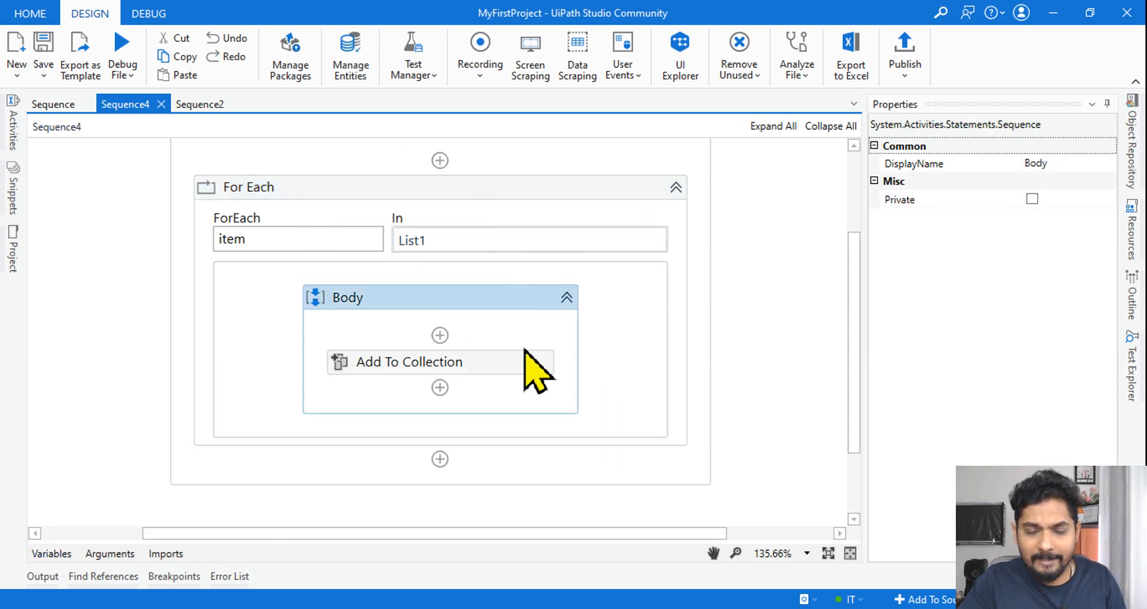
mouse_move(557, 299)
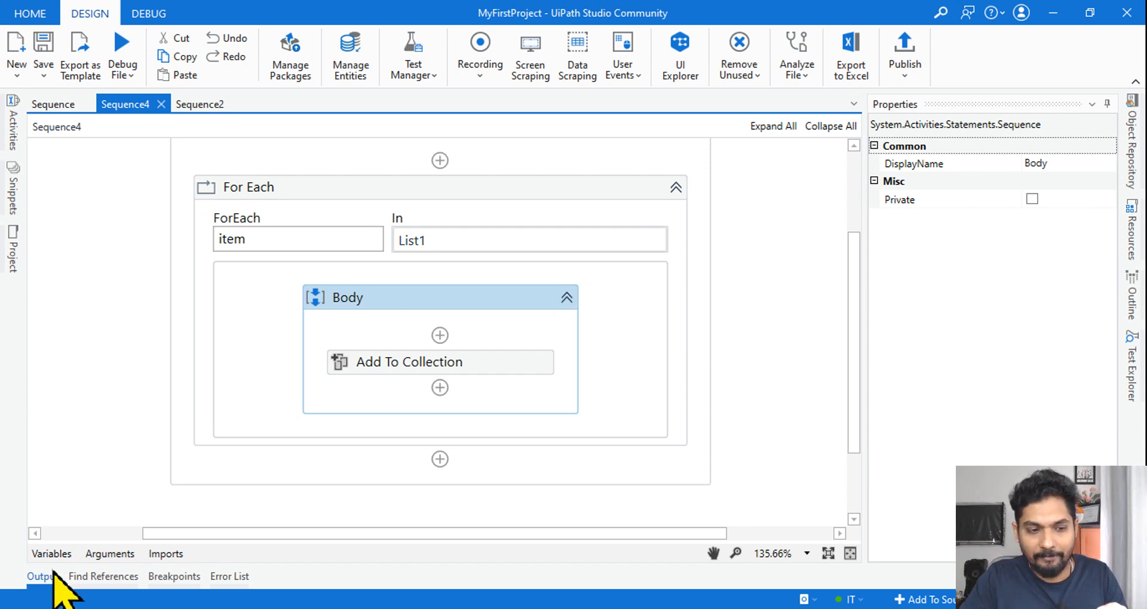
click(51, 554)
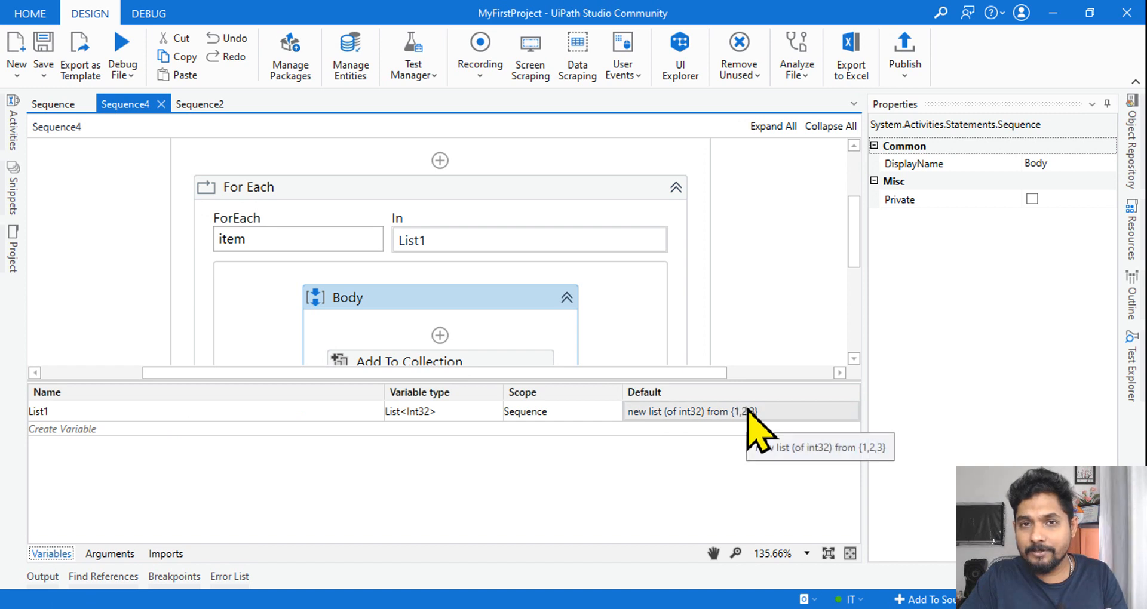
mouse_move(221, 507)
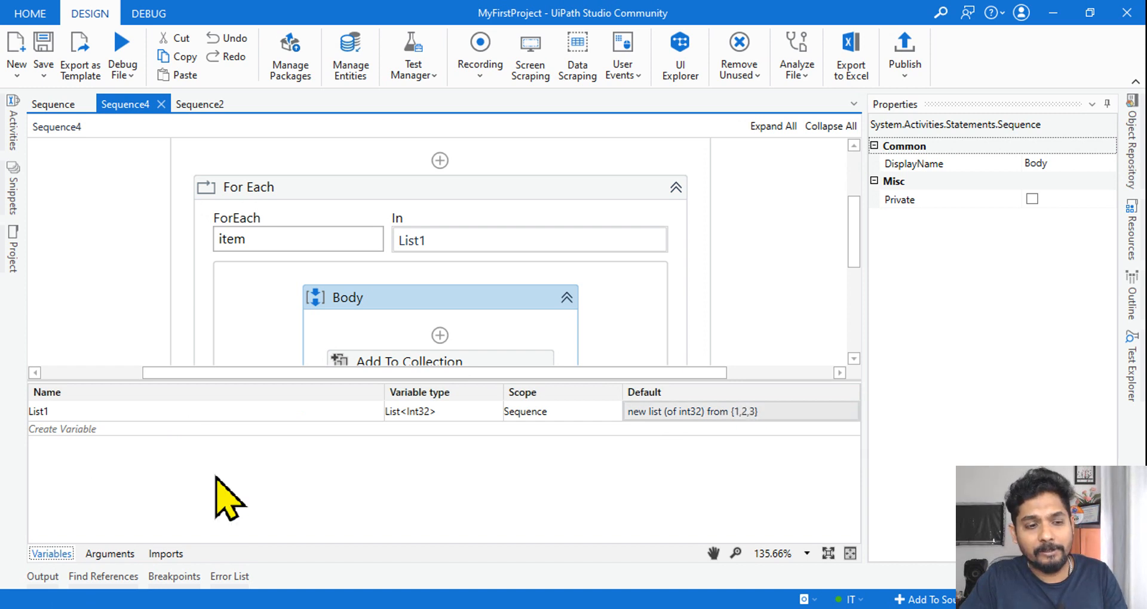
click(50, 554)
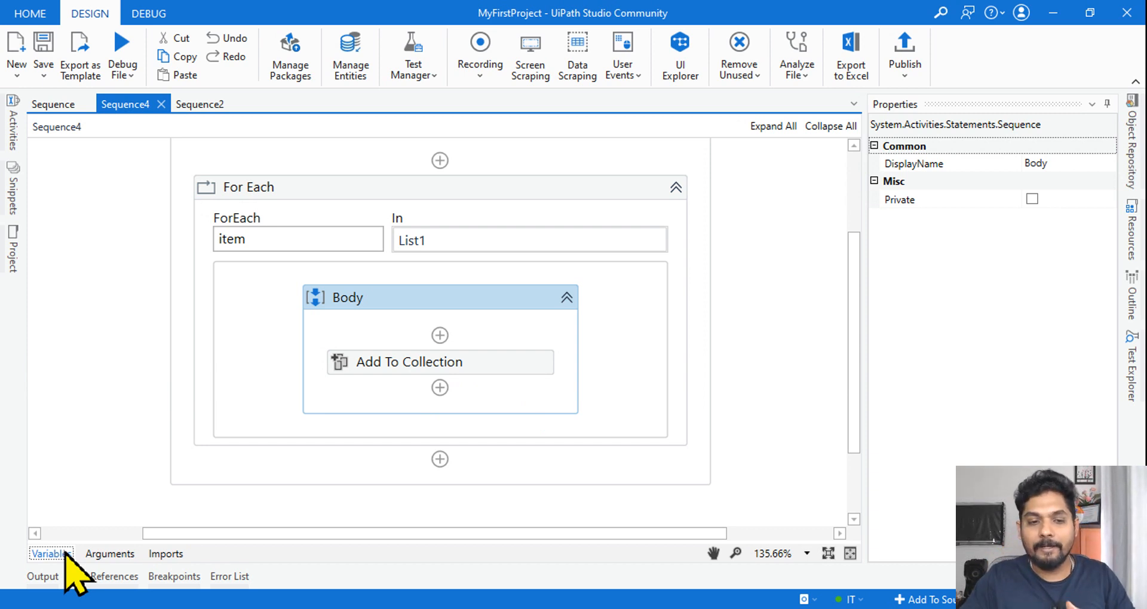
click(409, 363)
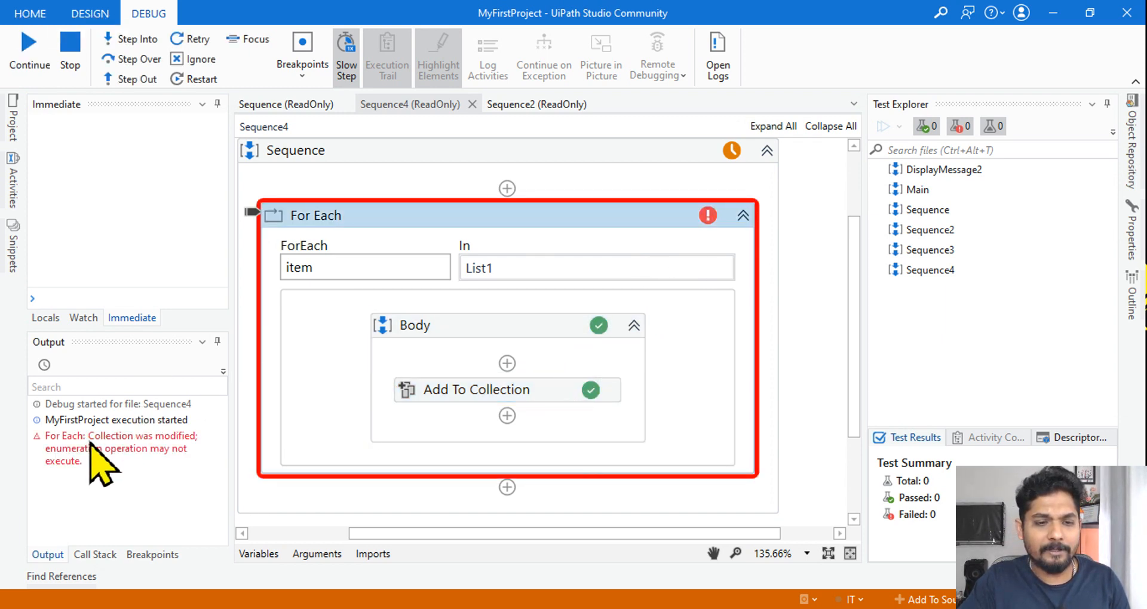
mouse_move(606, 318)
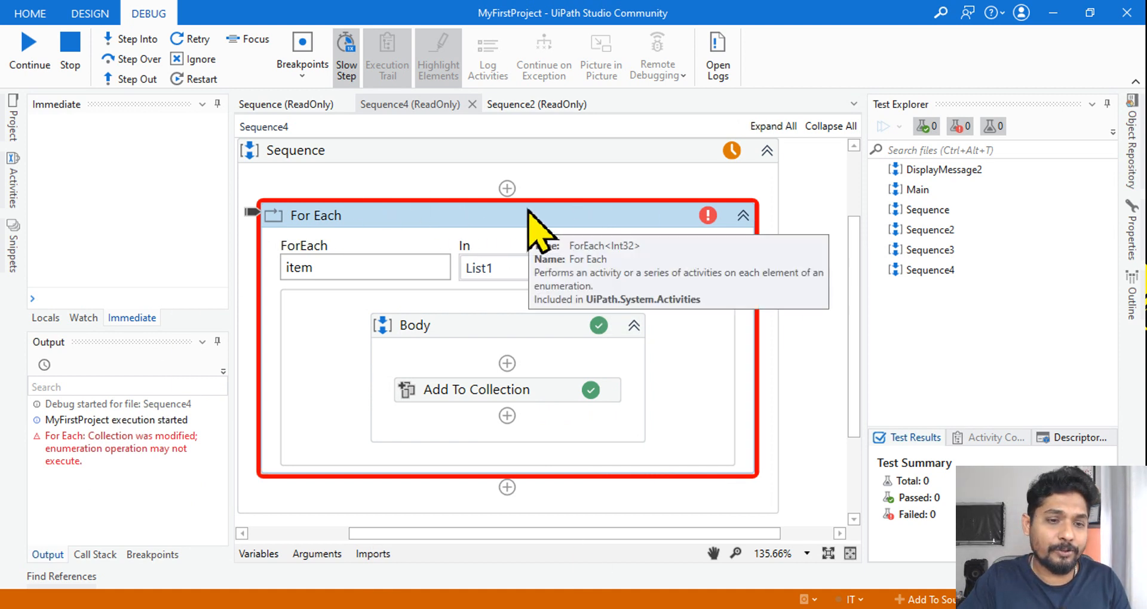
Step: Debug Sequence4 to the 'Collection was modified' error, expand its details, dismiss it and return to Sequence
click(28, 42)
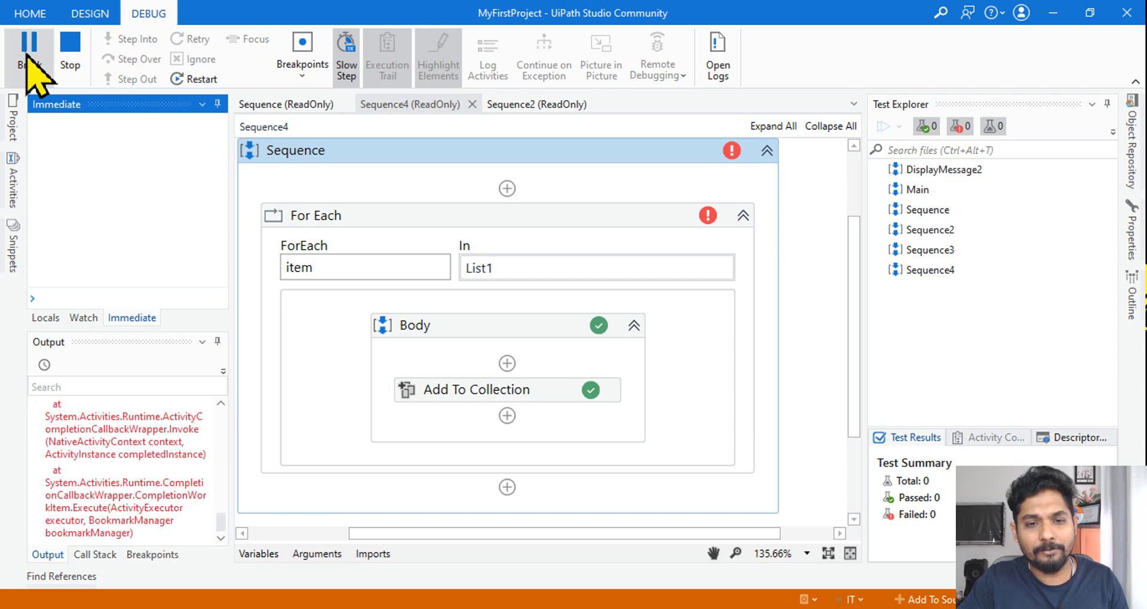
click(69, 48)
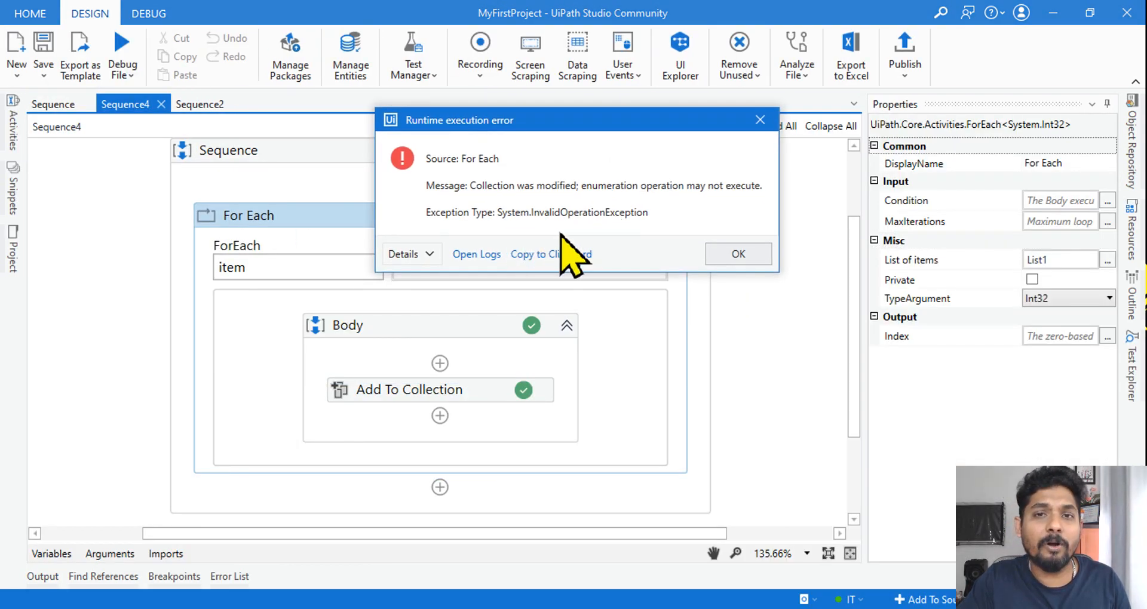
mouse_move(648, 246)
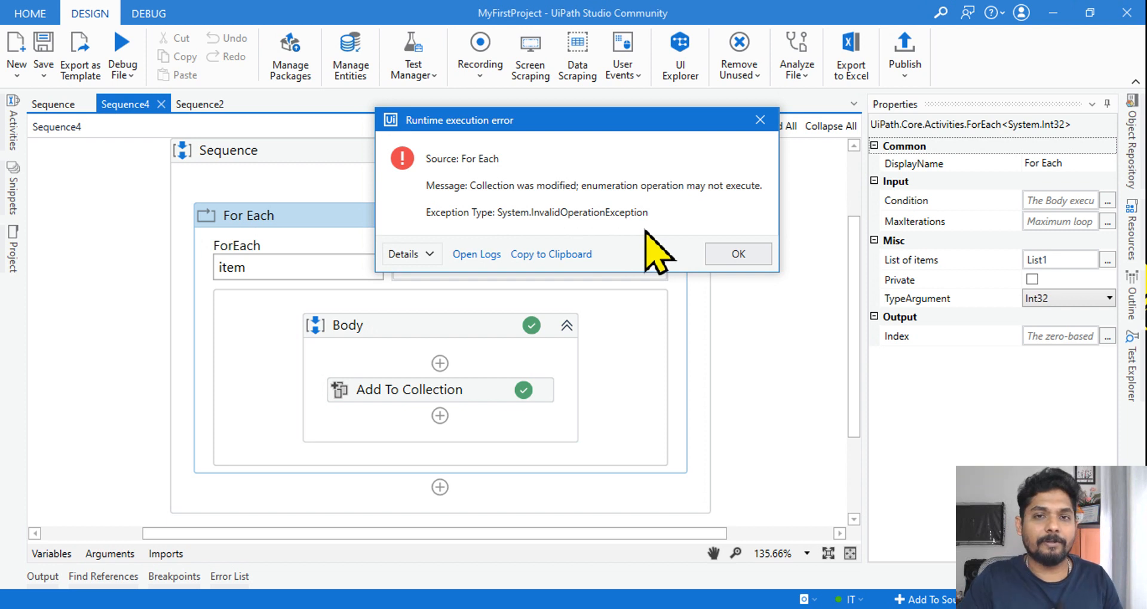
mouse_move(637, 225)
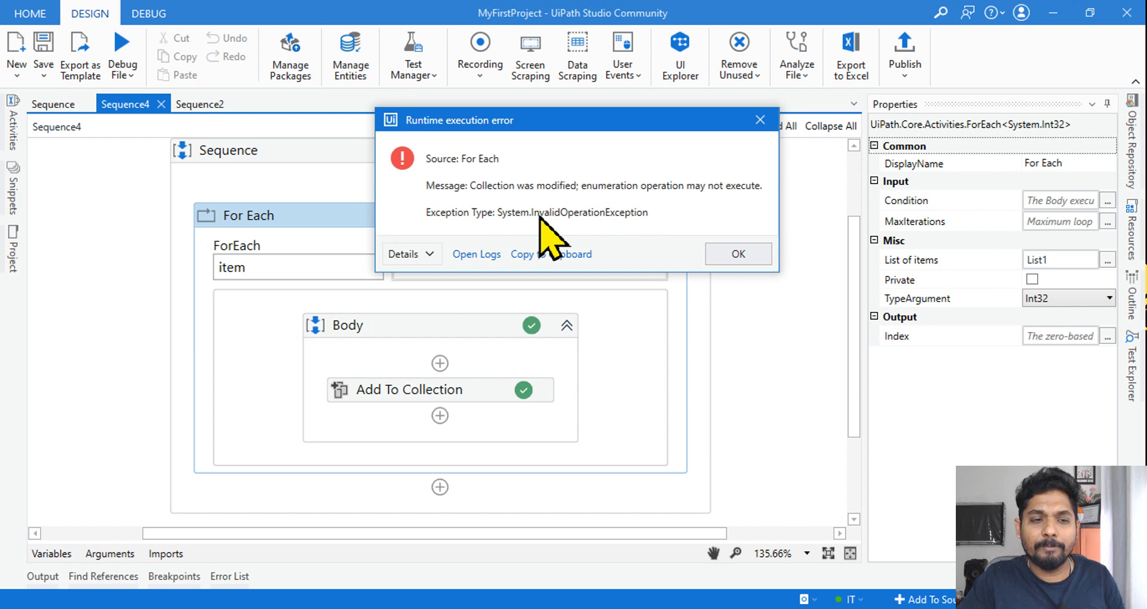
mouse_move(500, 259)
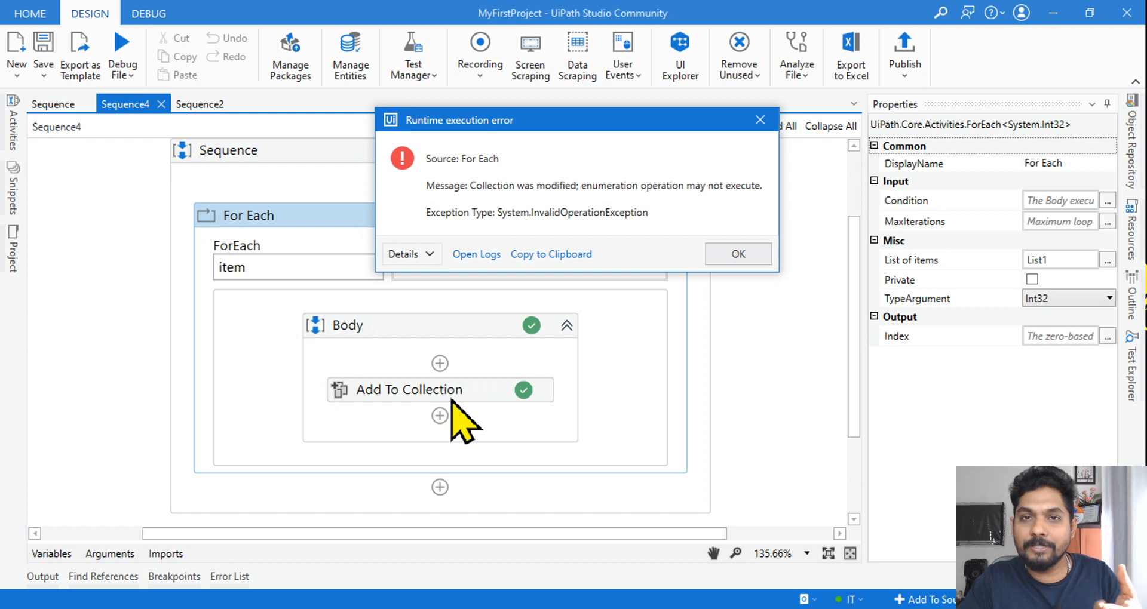
mouse_move(638, 238)
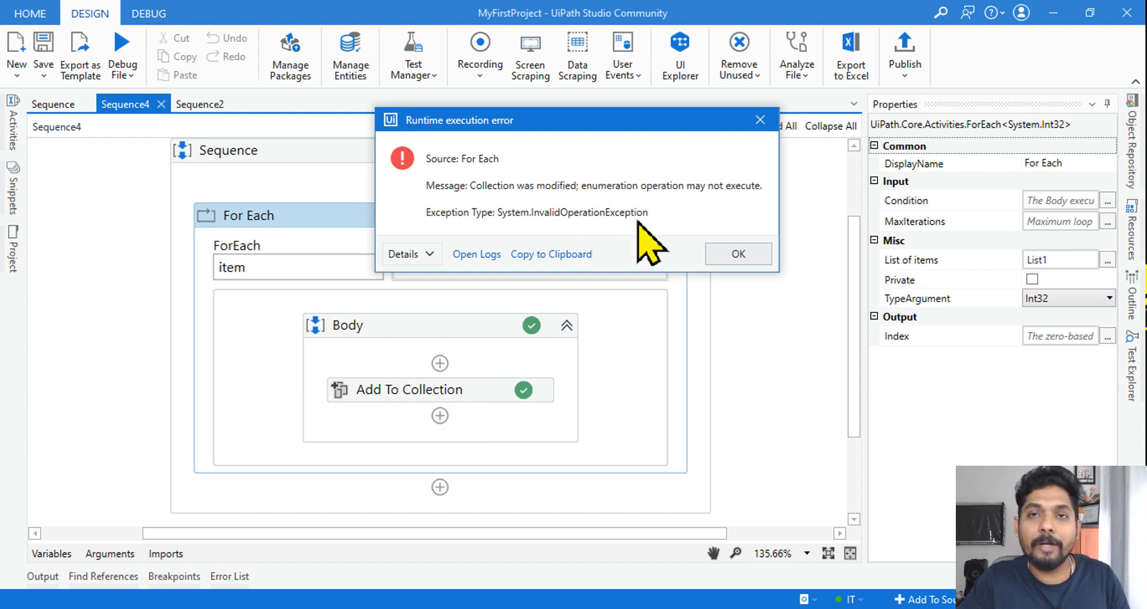
click(411, 253)
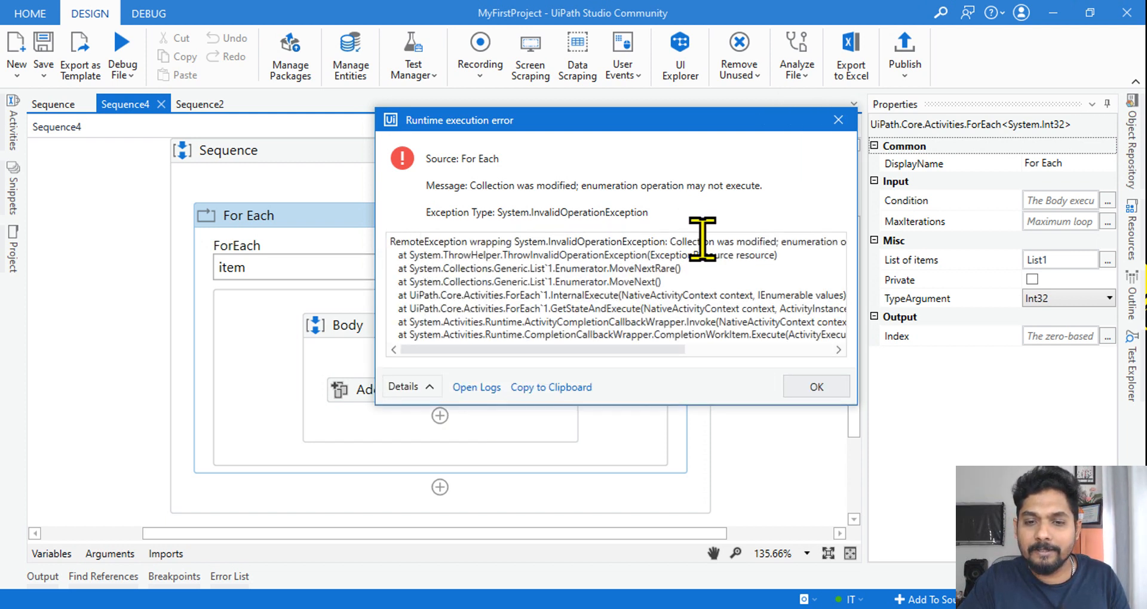
click(816, 388)
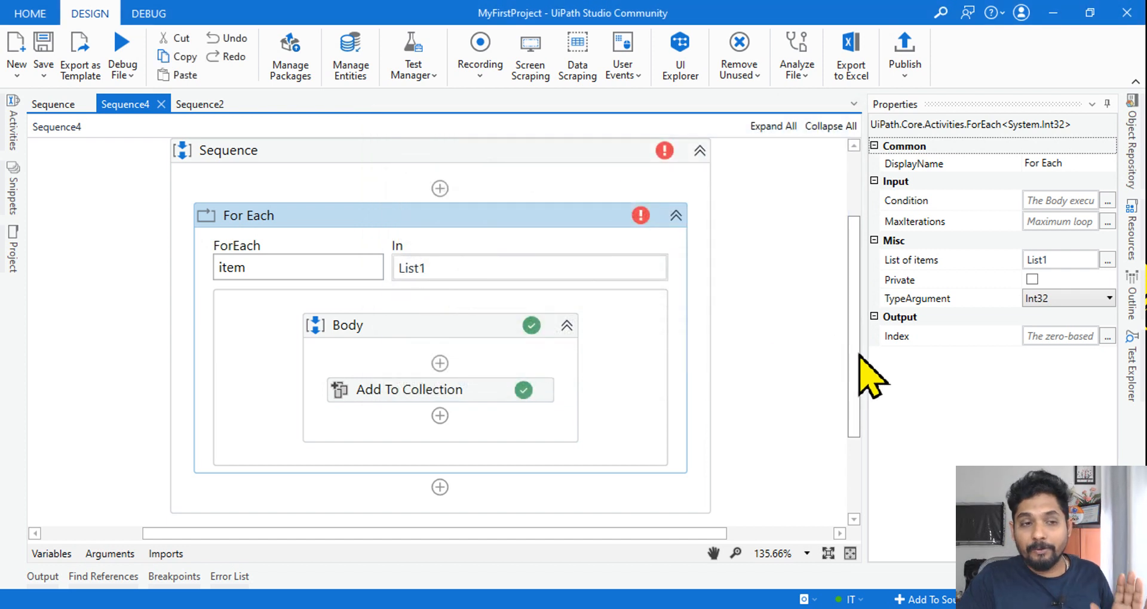
click(52, 104)
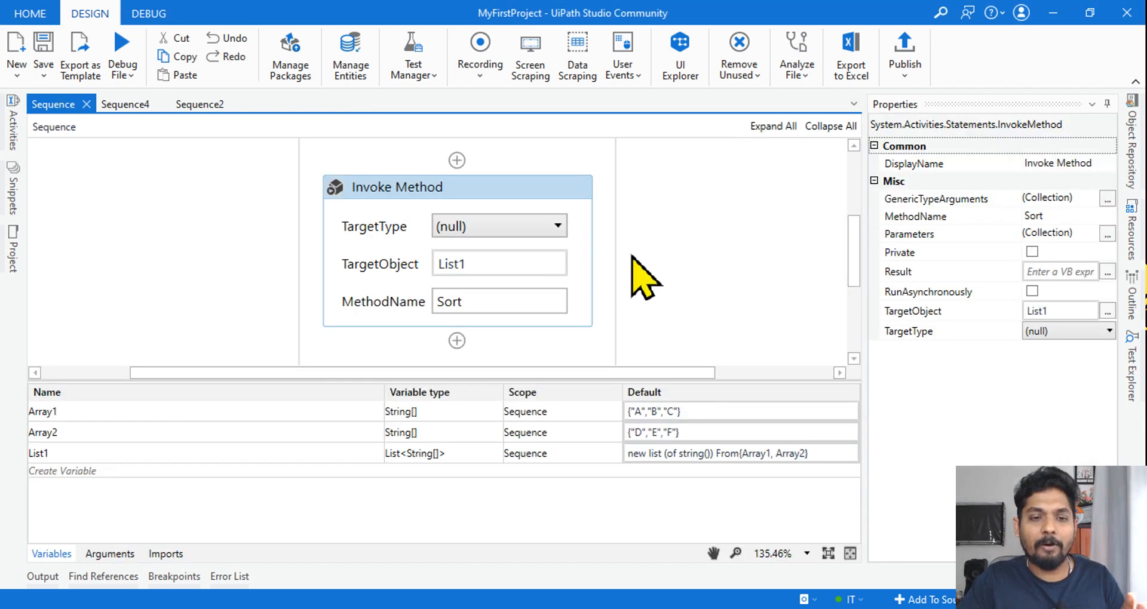
mouse_move(651, 248)
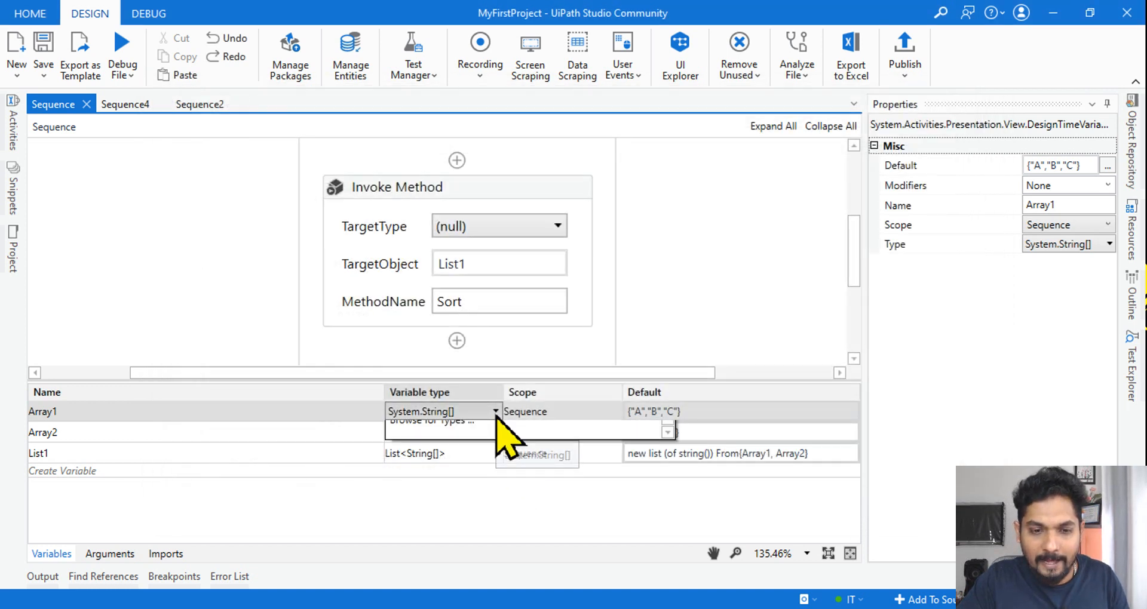
Step: Change Array1's variable type to Array of String so it reads String[] like Array2
click(494, 411)
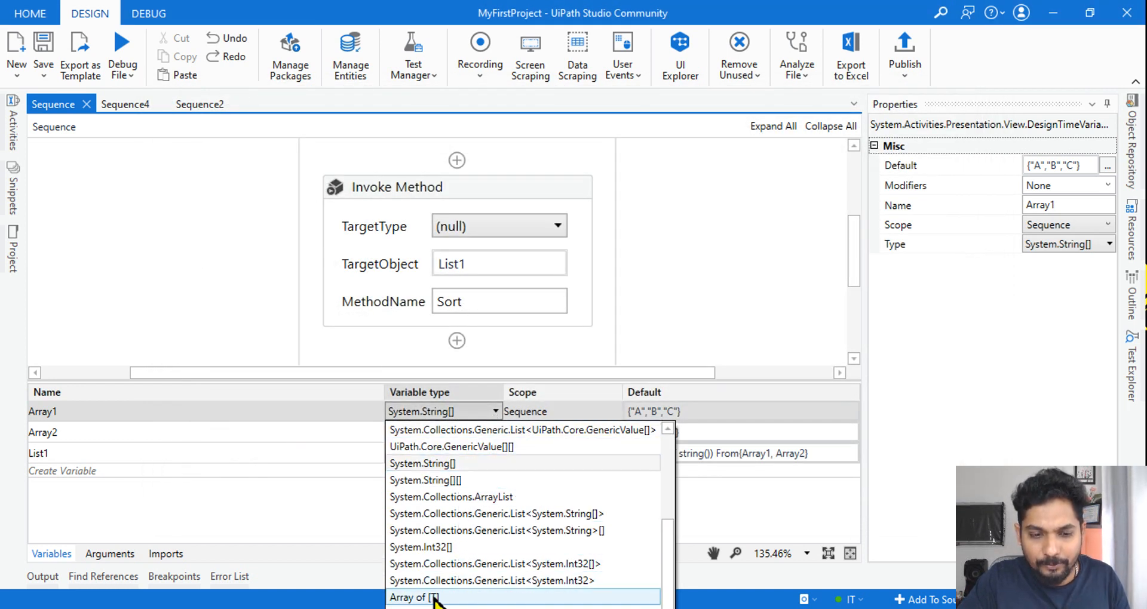
click(414, 598)
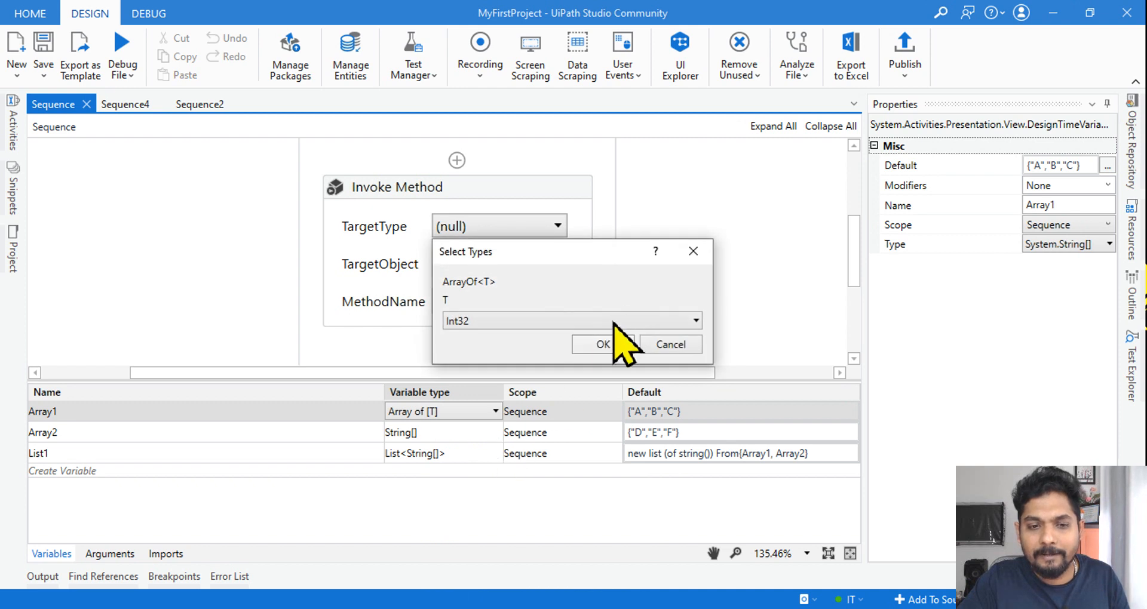
click(602, 344)
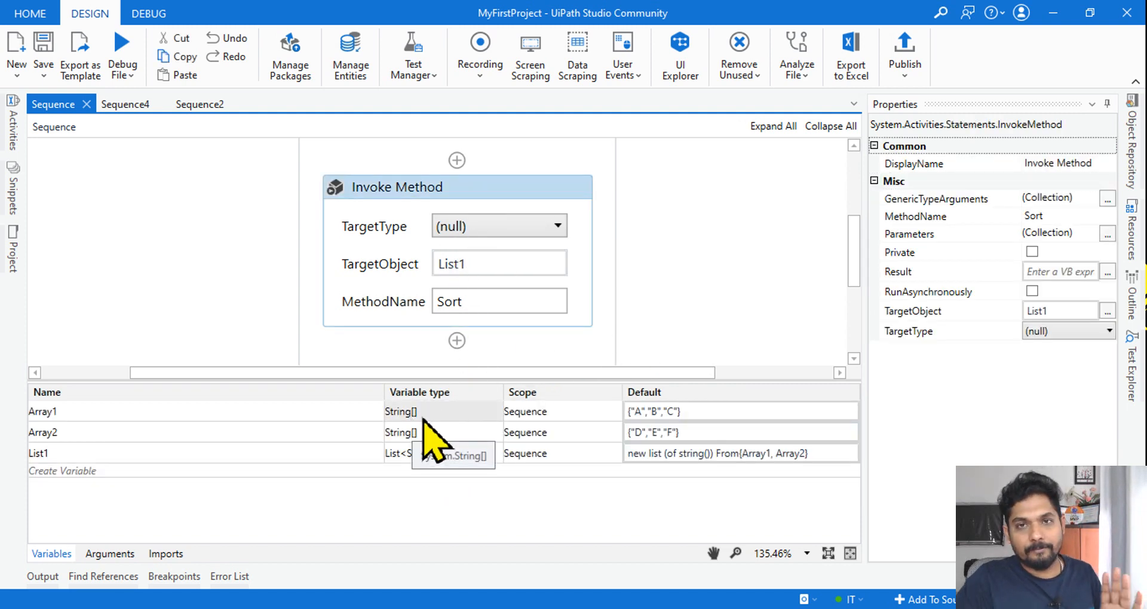
mouse_move(146, 502)
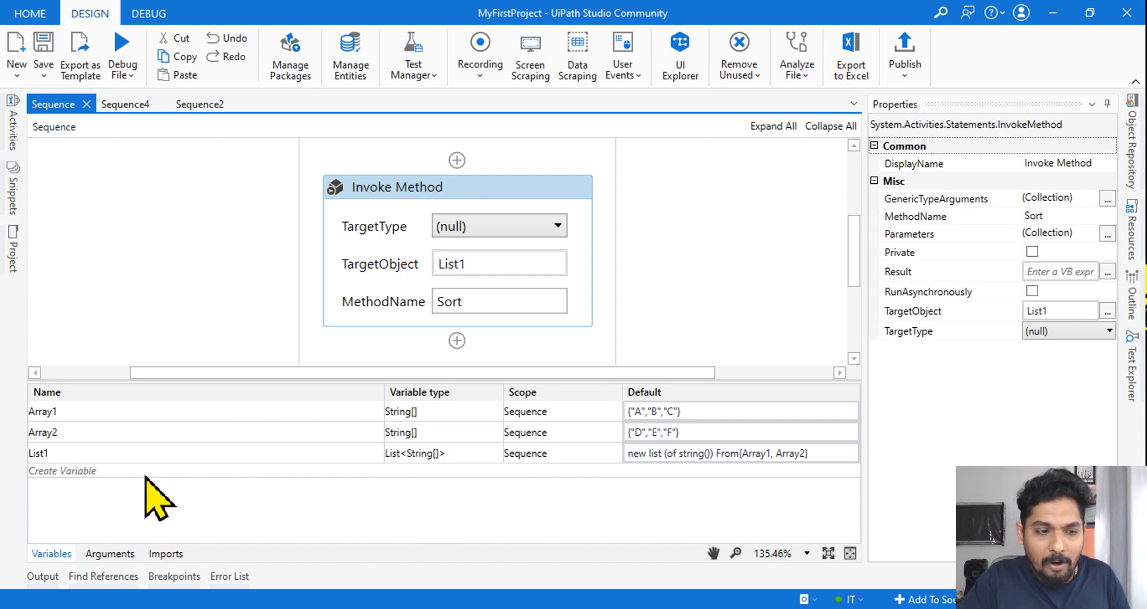
mouse_move(426, 493)
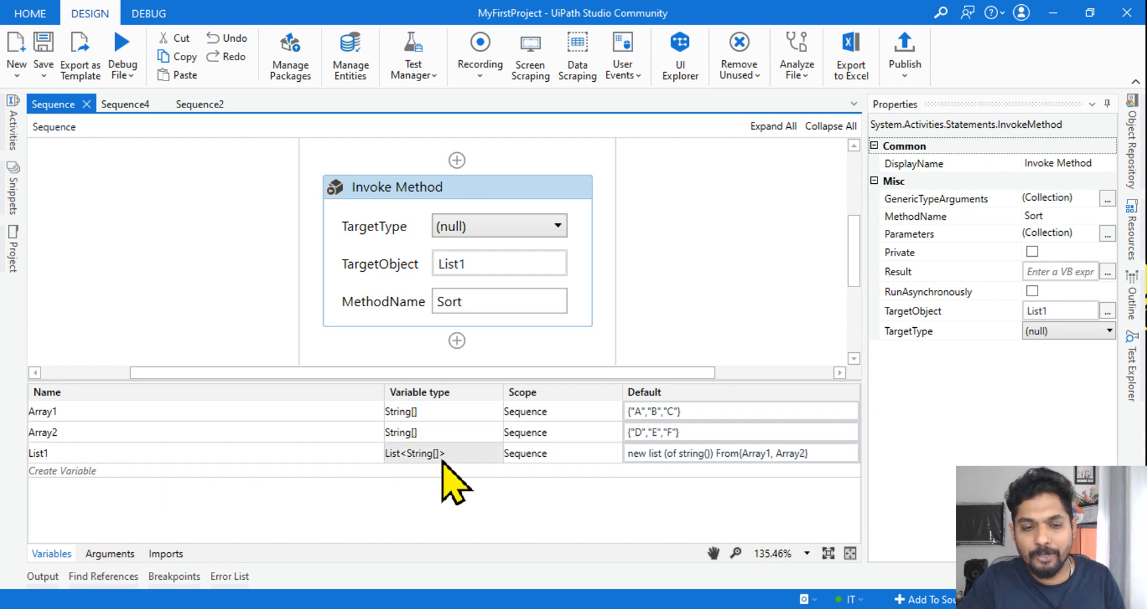
Step: Browse .NET types for List1, search 'sys' and pick List<T> under System.Collections.Generic
click(41, 454)
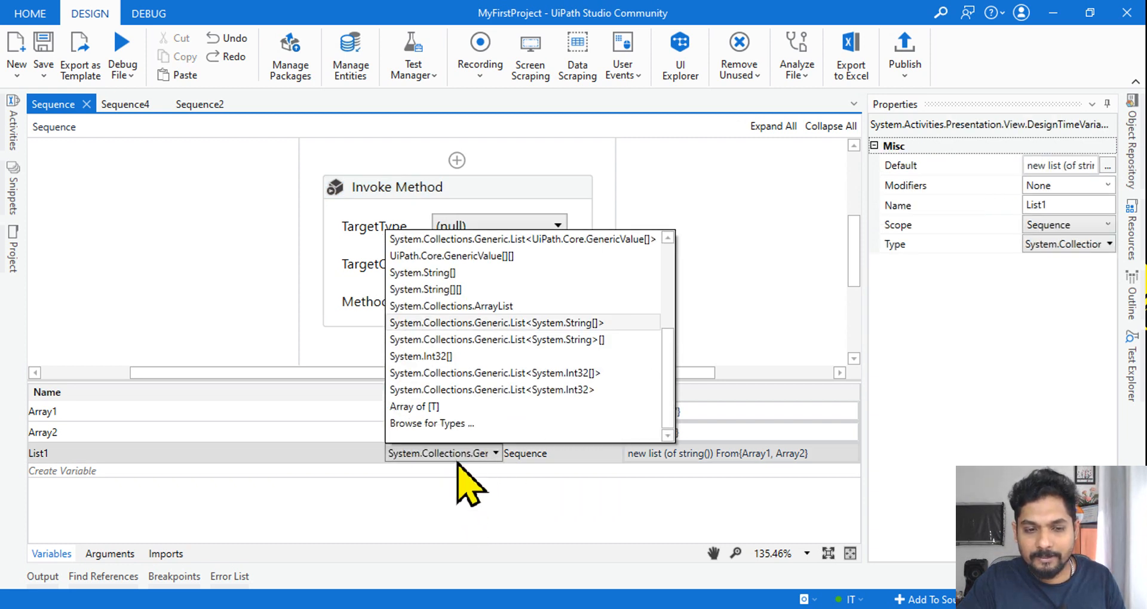
click(431, 423)
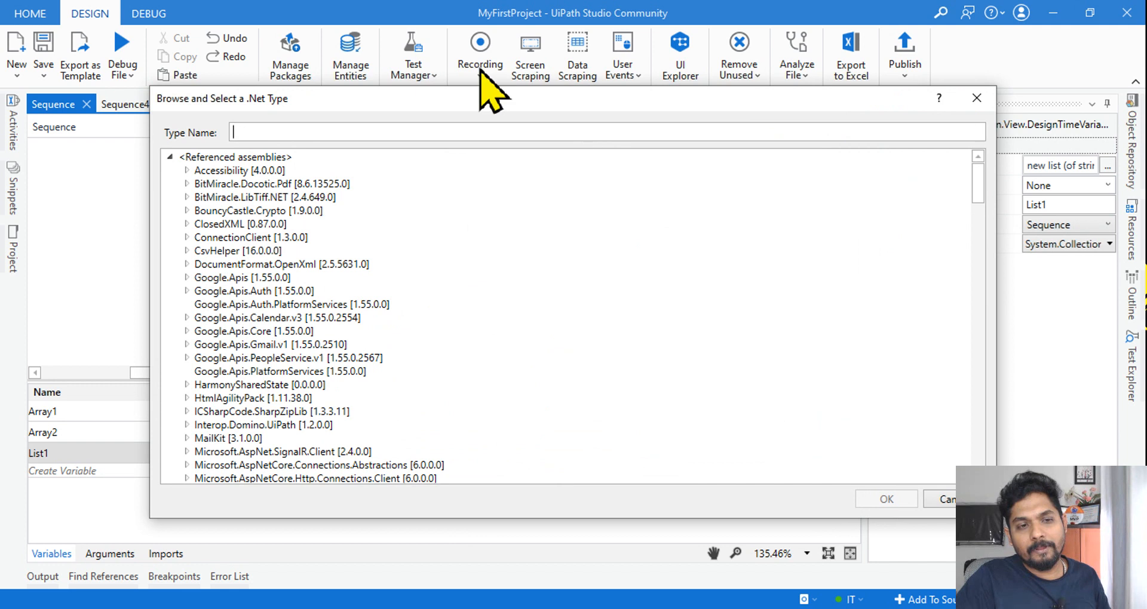
mouse_move(430, 179)
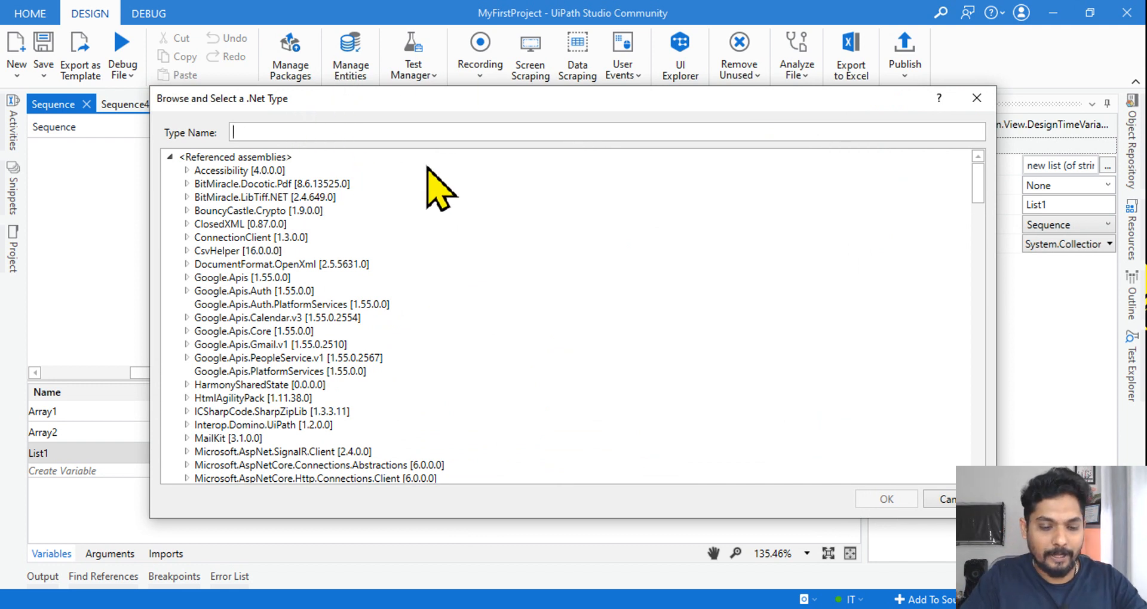
text(system.collec)
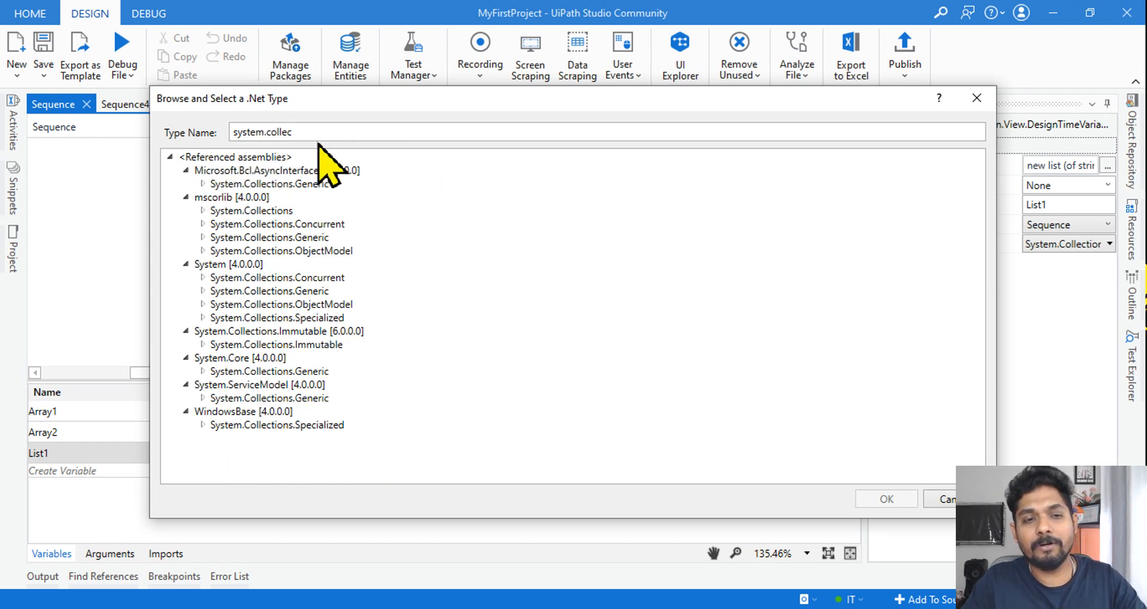
mouse_move(333, 255)
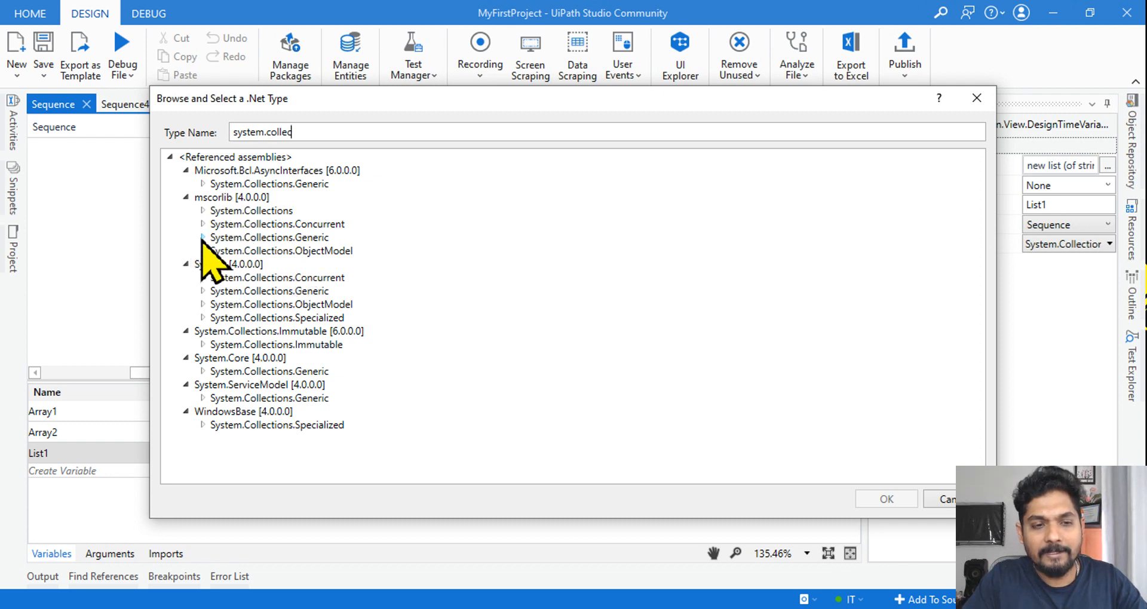
click(203, 237)
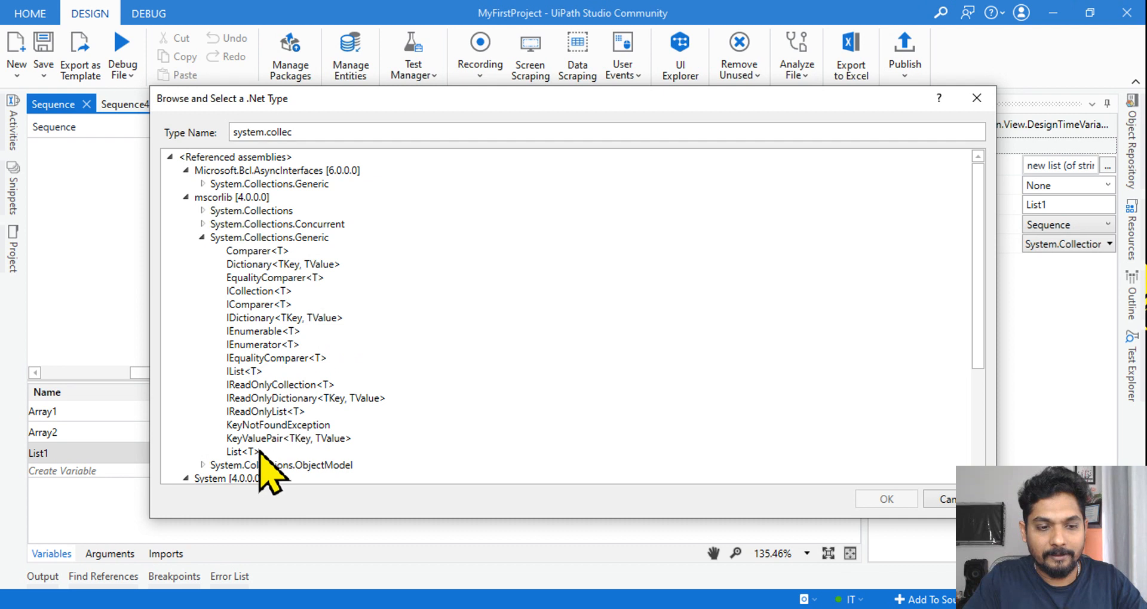
click(243, 452)
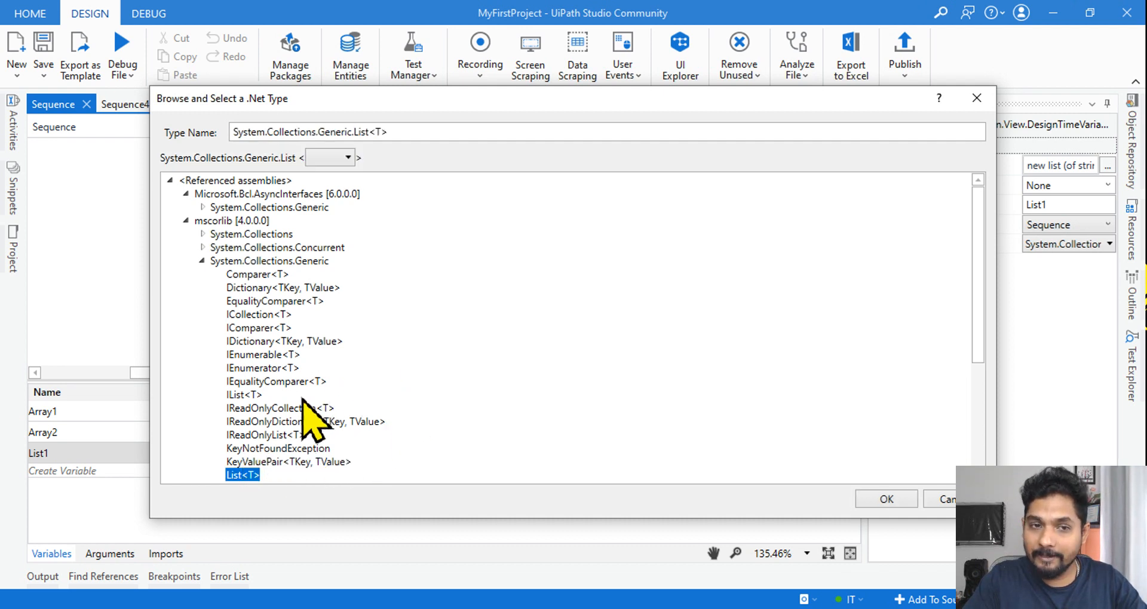
Step: Set the list's element type T to an Array of String, giving List<String[]>
click(344, 158)
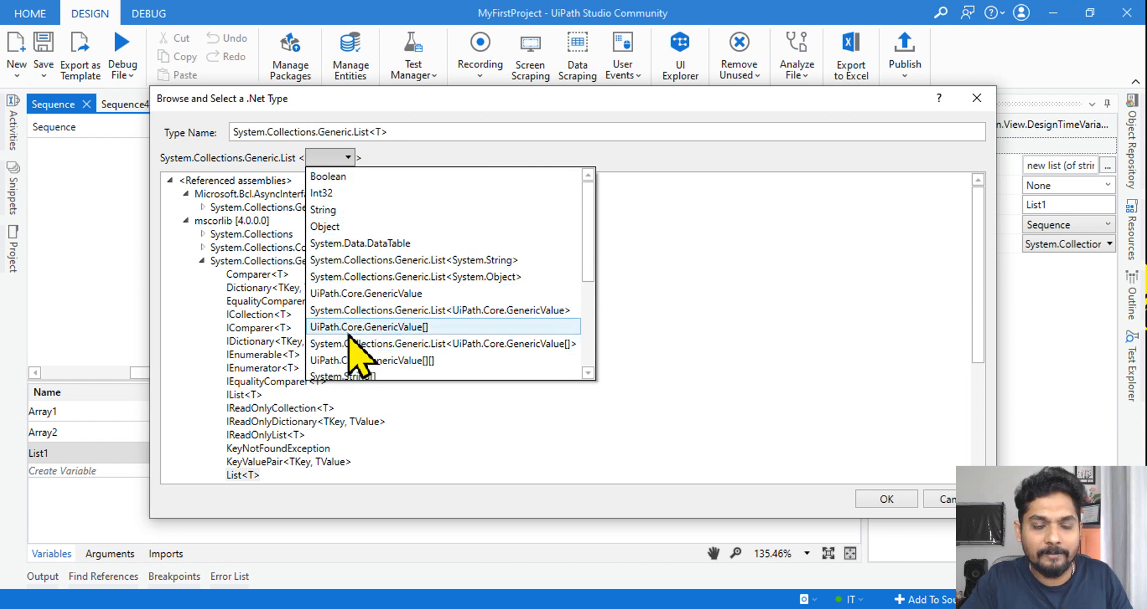
scroll(down, 3)
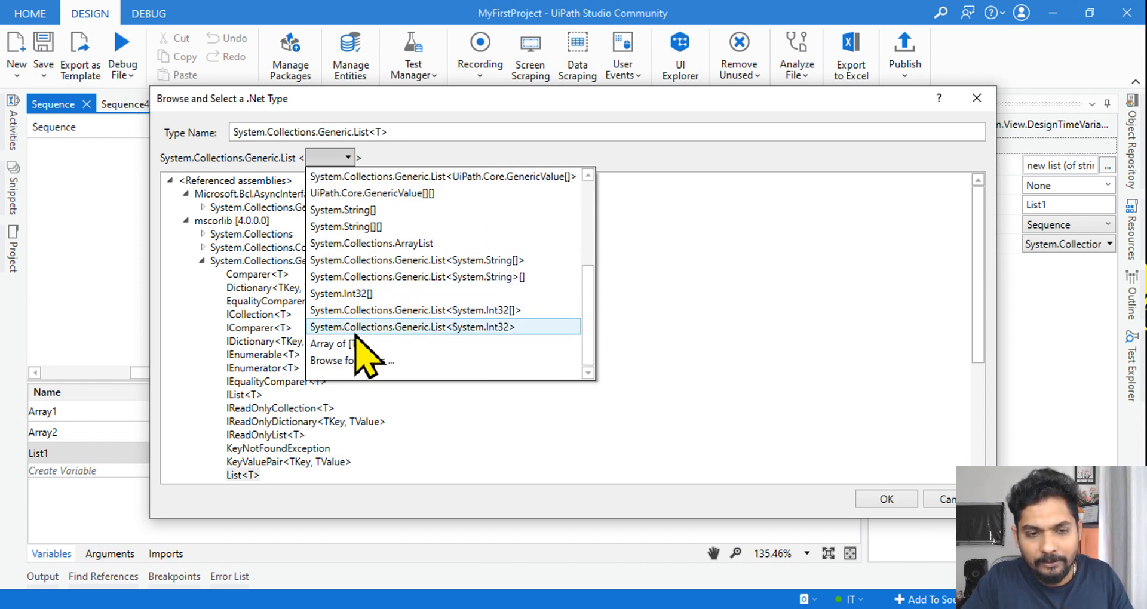
click(332, 344)
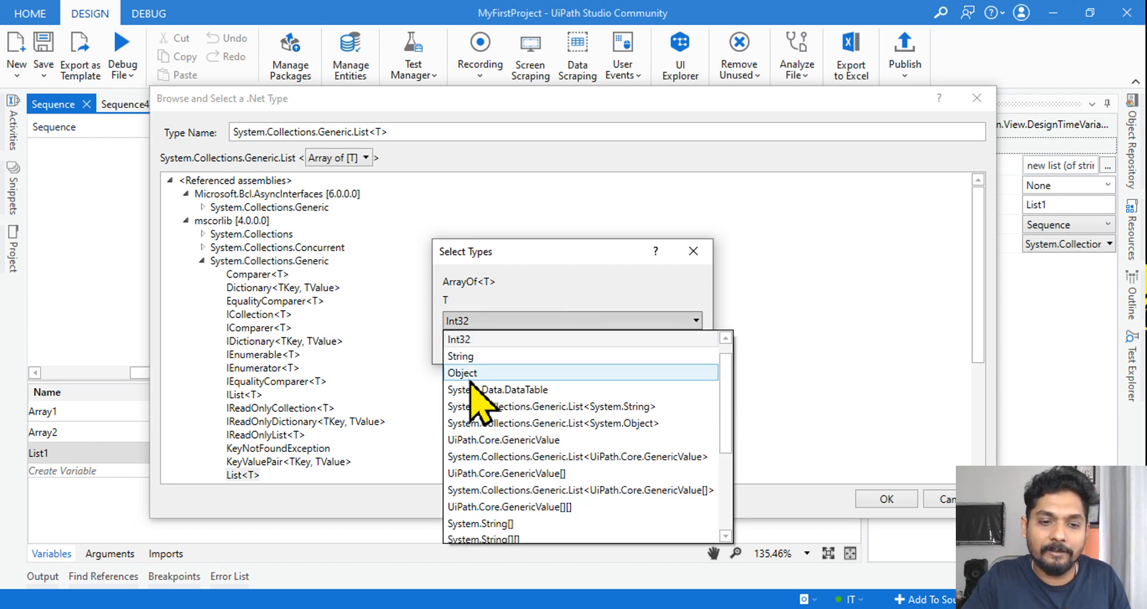
click(460, 356)
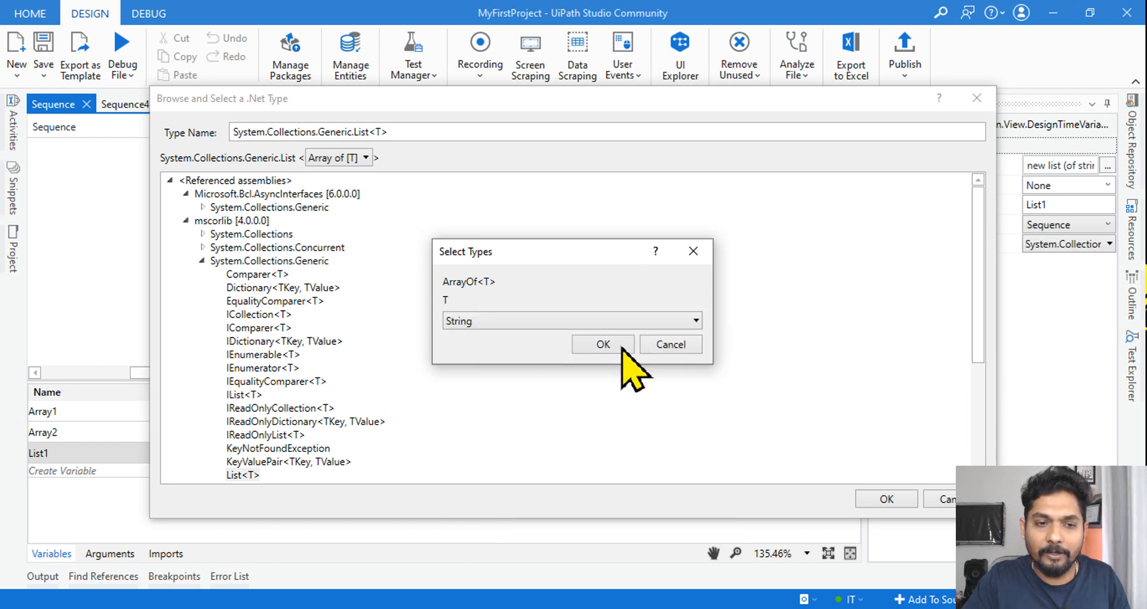
click(602, 345)
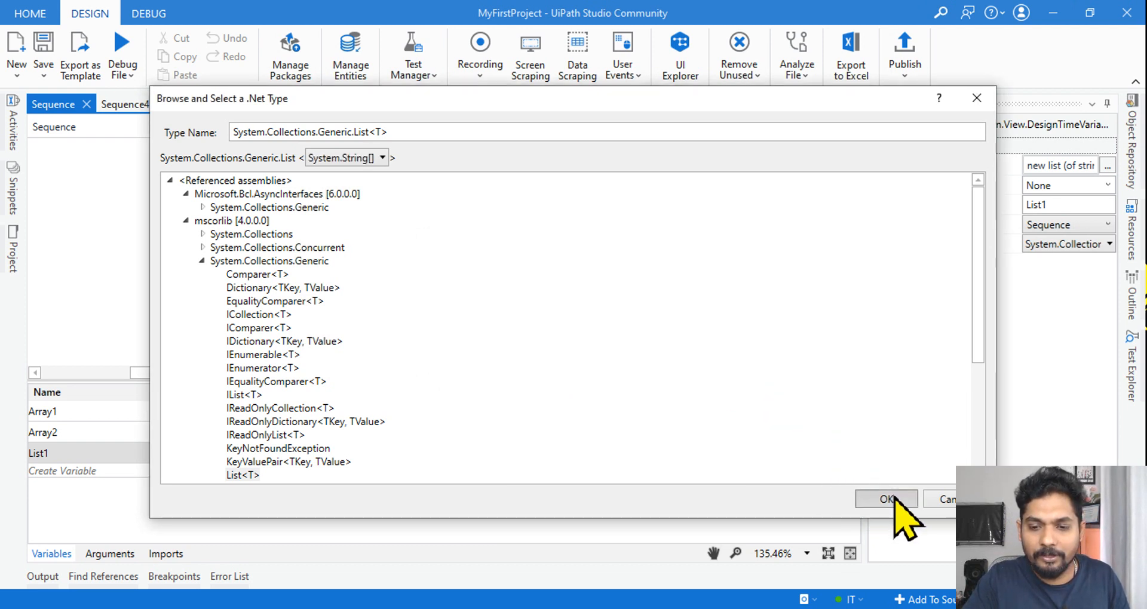
Step: Confirm List<String[]> as List1's type so the Variables table shows it beside the two String[] arrays
click(886, 499)
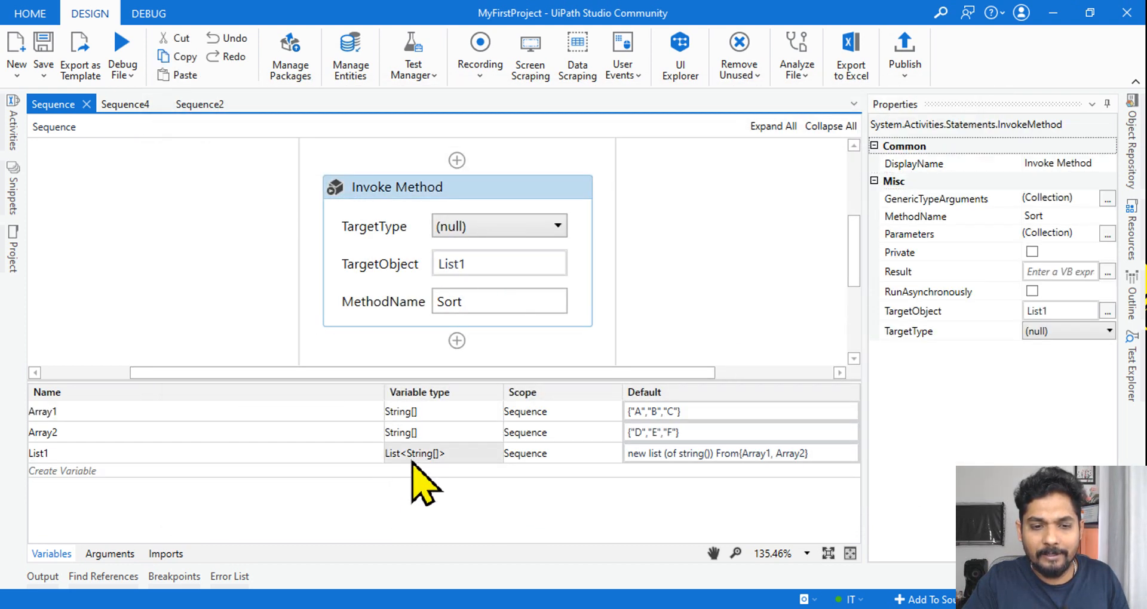
mouse_move(435, 492)
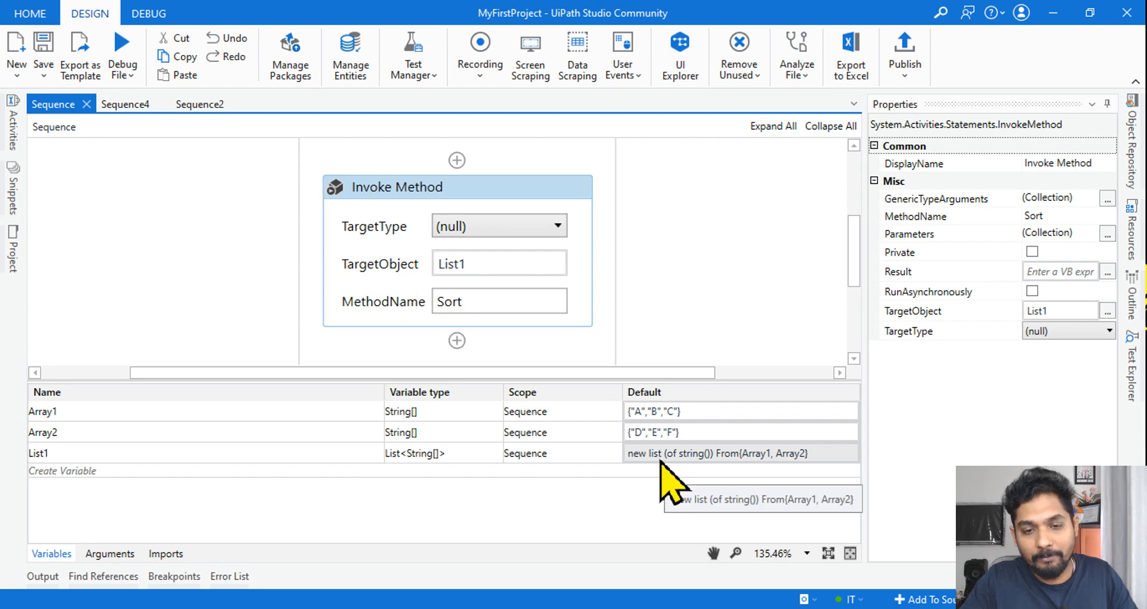
mouse_move(669, 488)
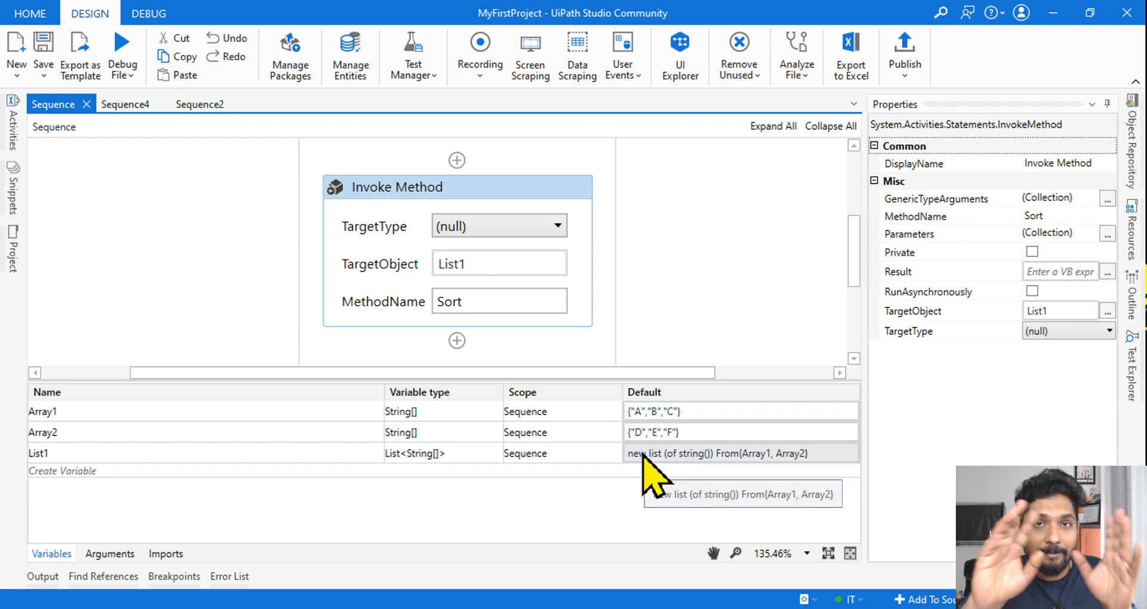
mouse_move(721, 493)
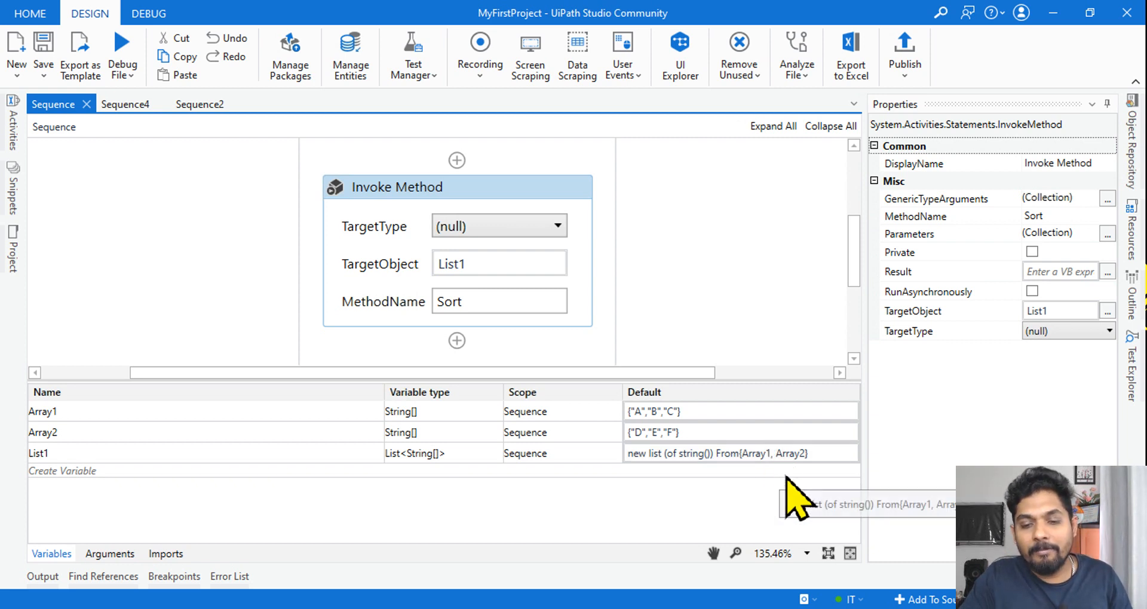
mouse_move(819, 508)
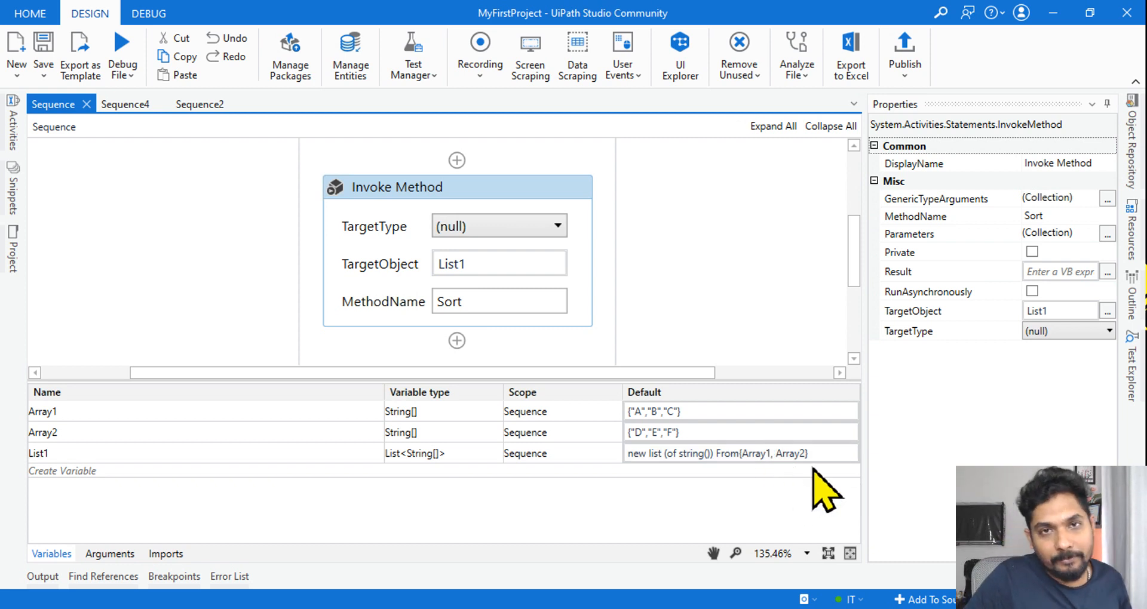
mouse_move(591, 215)
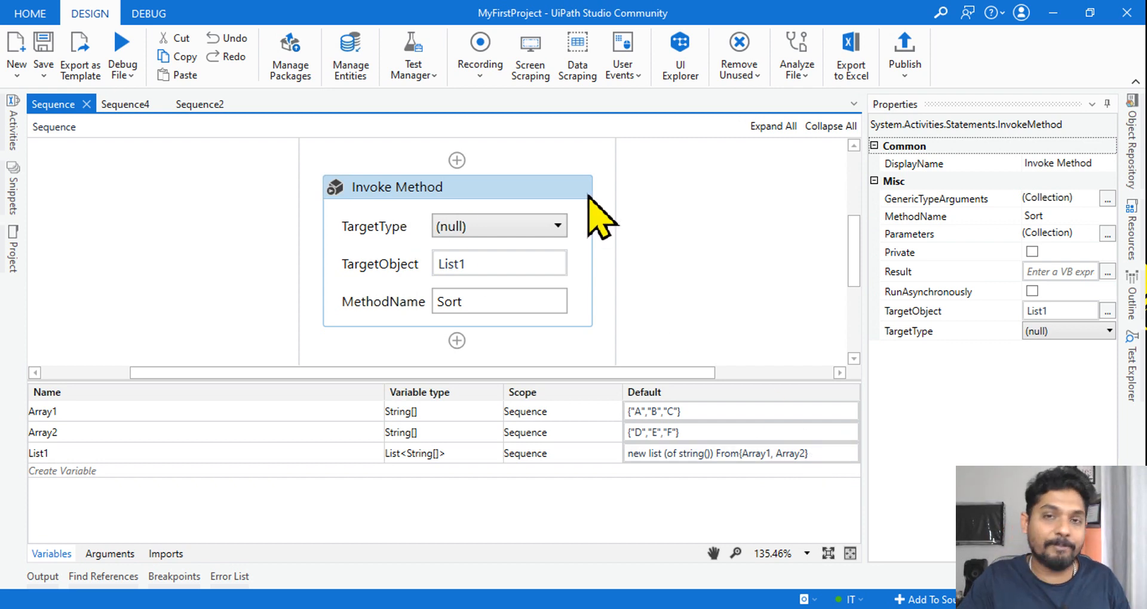
mouse_move(614, 227)
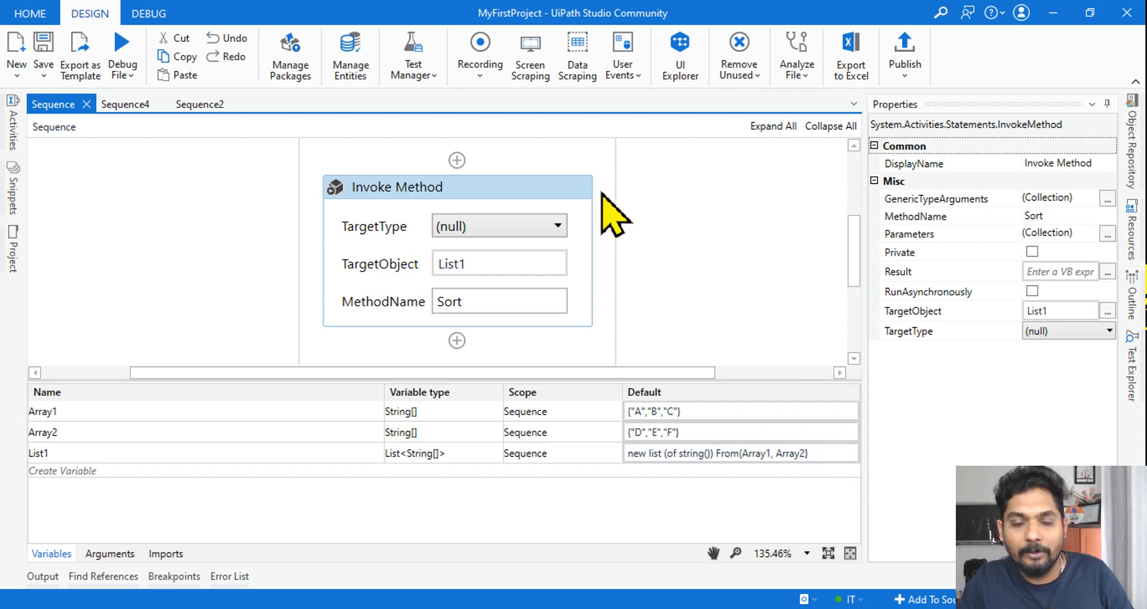